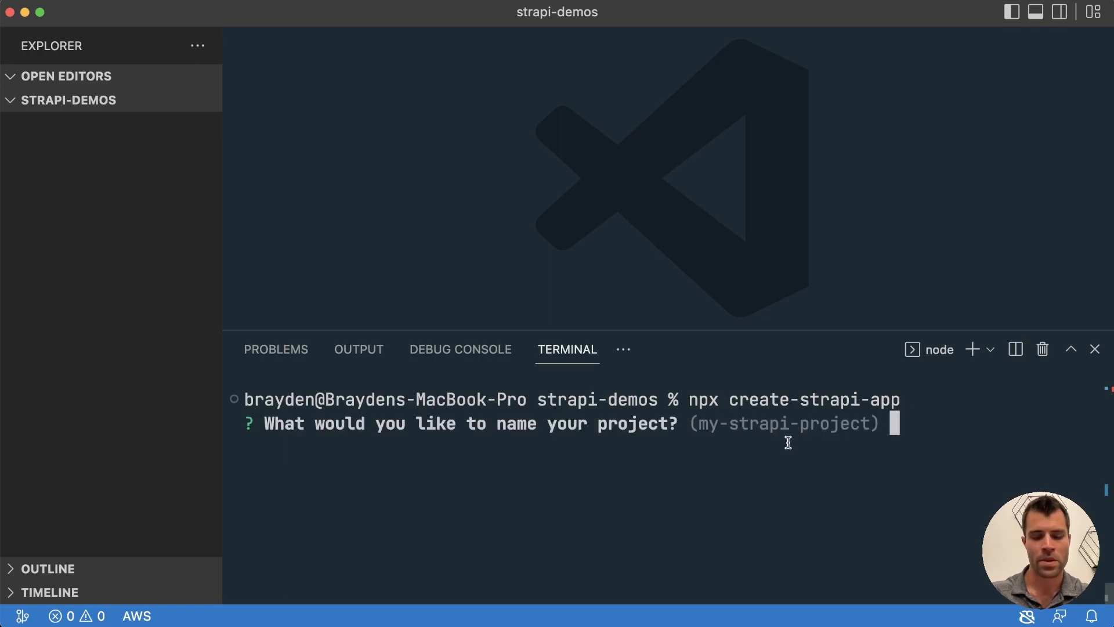
Name the new Strapi project fake-data-demo in the create-strapi-app prompt
type("fake-da")
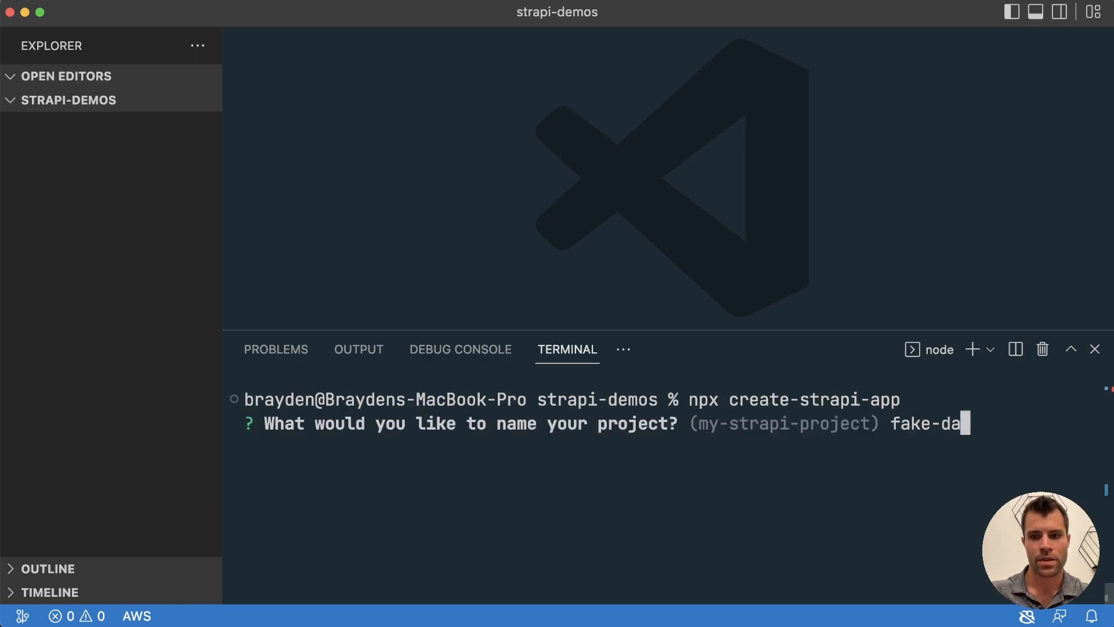
type("ta-demo")
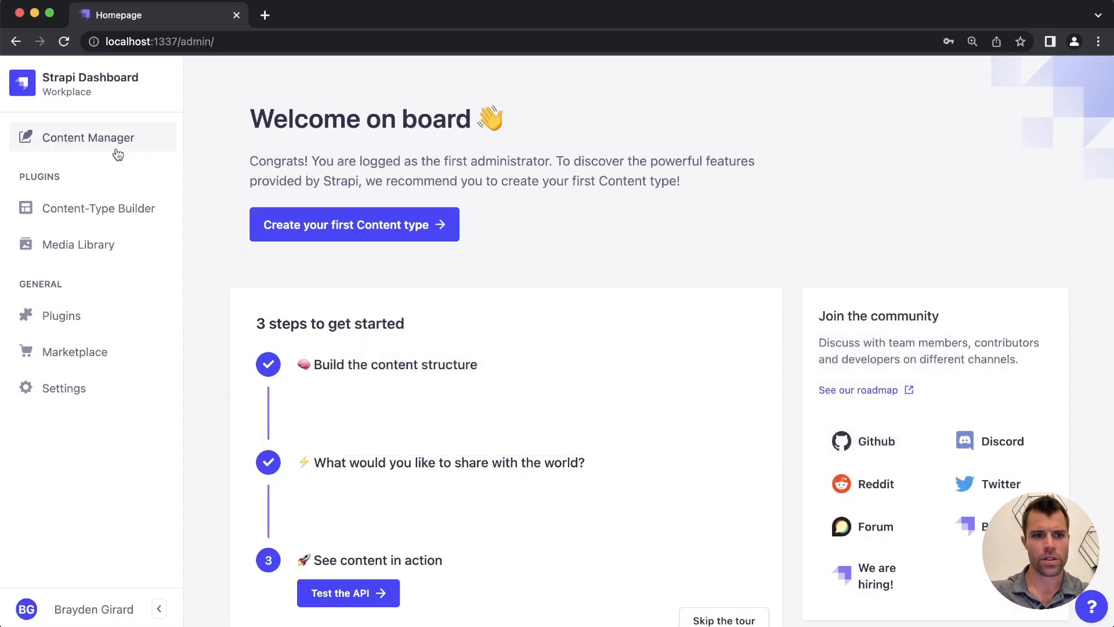
Start a new collection type named Article in the Content-Type Builder
left_click(97, 208)
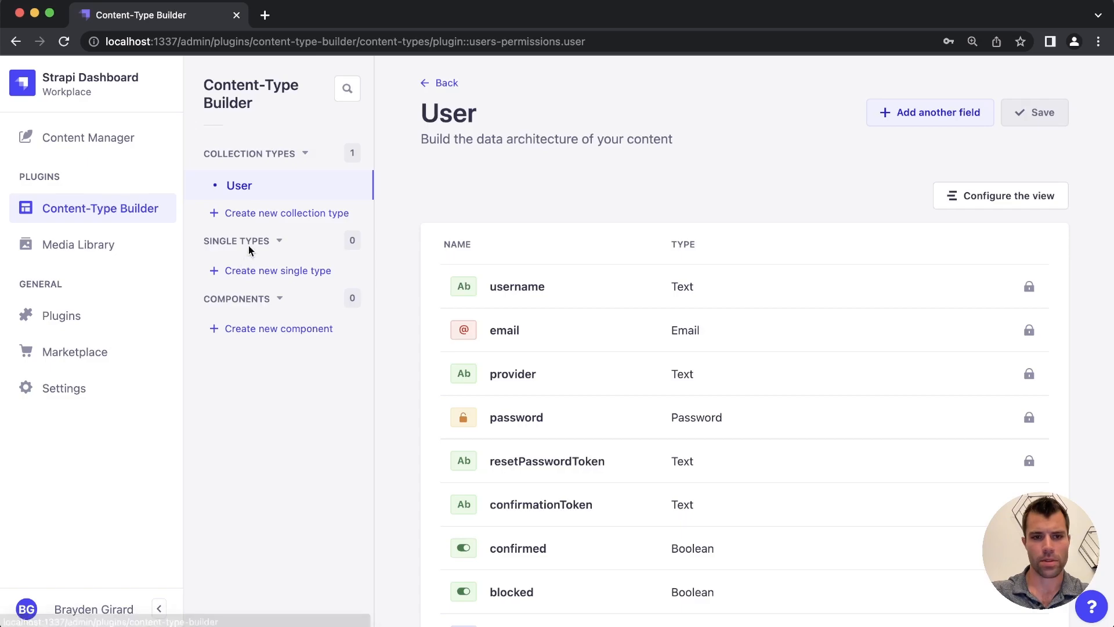
left_click(287, 212)
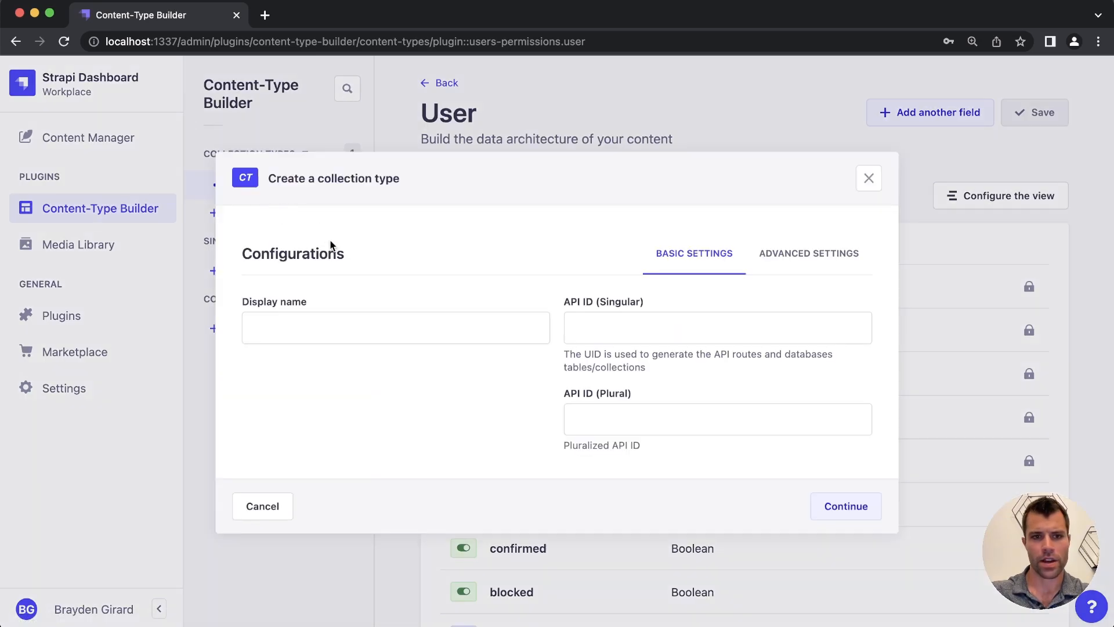
type("Article")
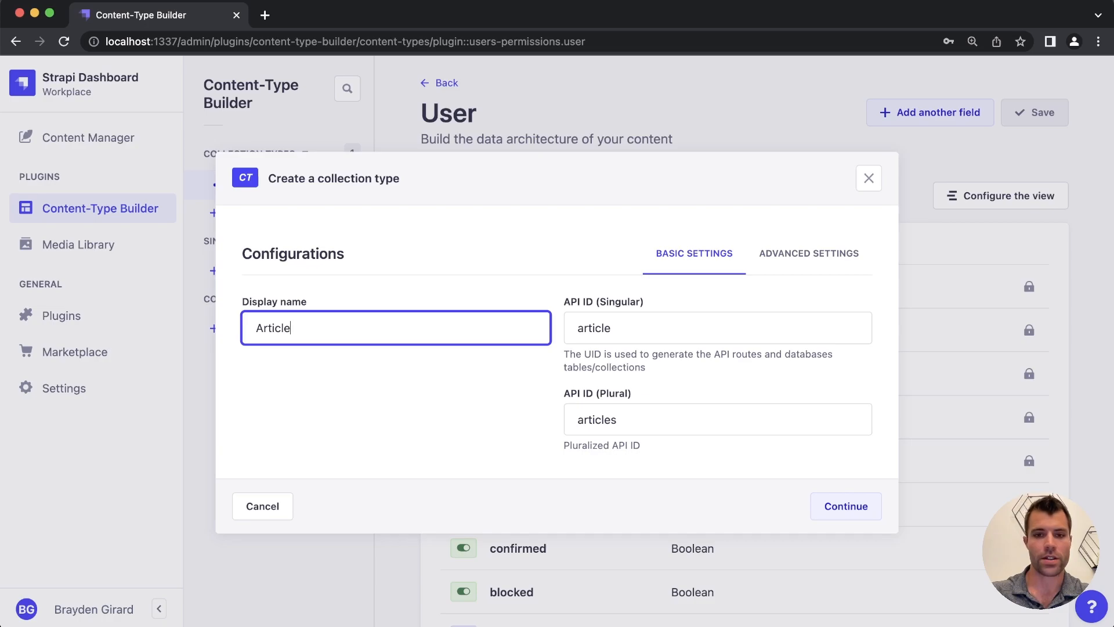
mouse_move(643, 455)
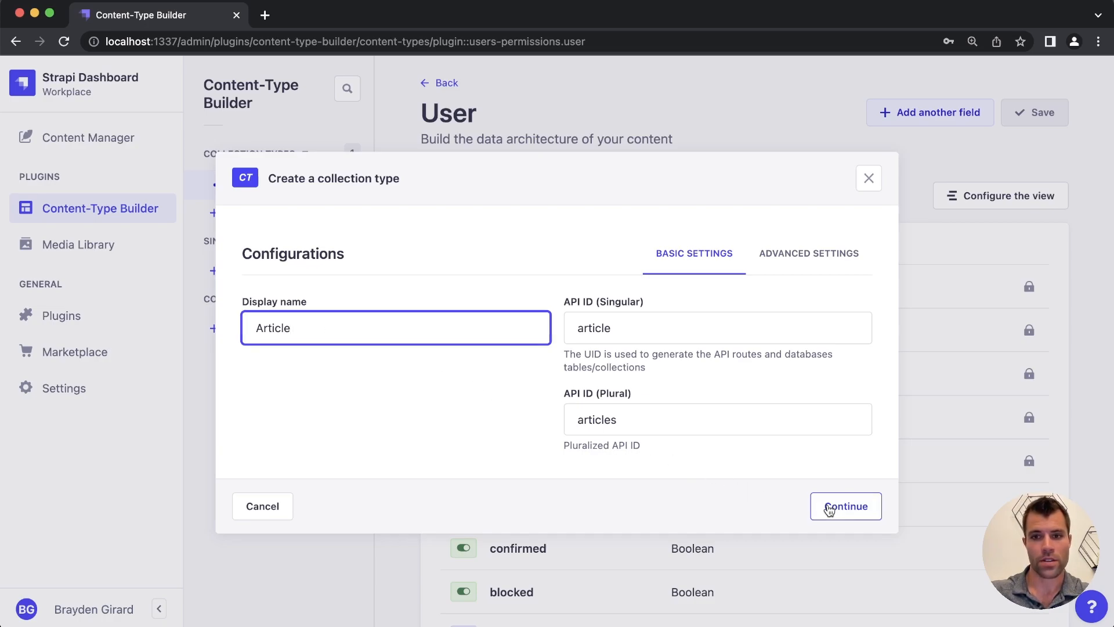
left_click(845, 506)
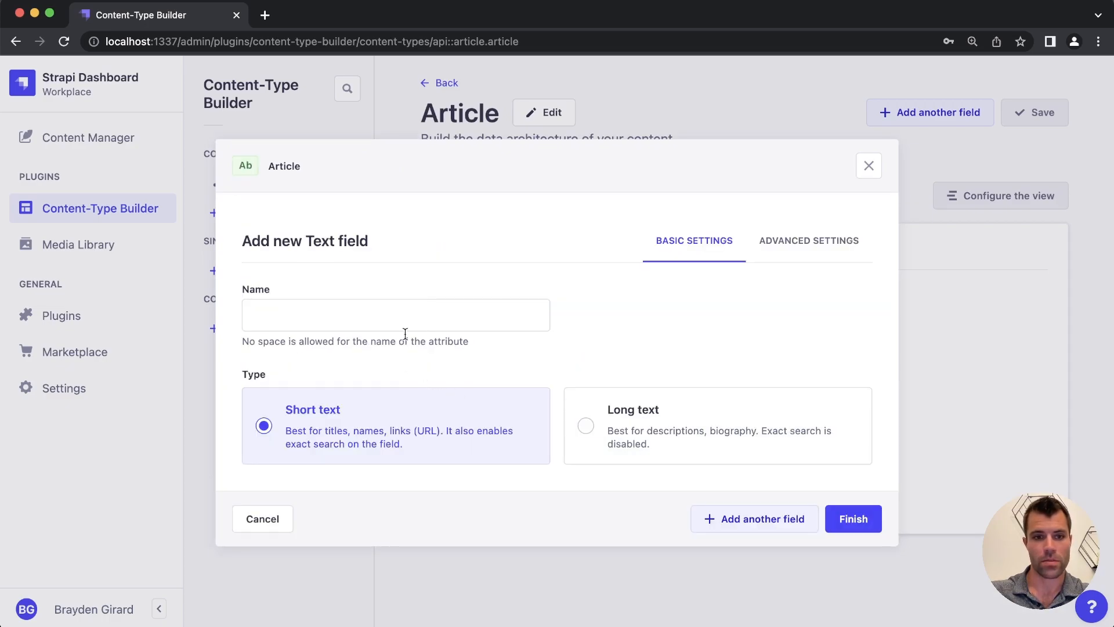
Add a text field named title and a rich text body field, finishing the Article type
type("title")
type("body")
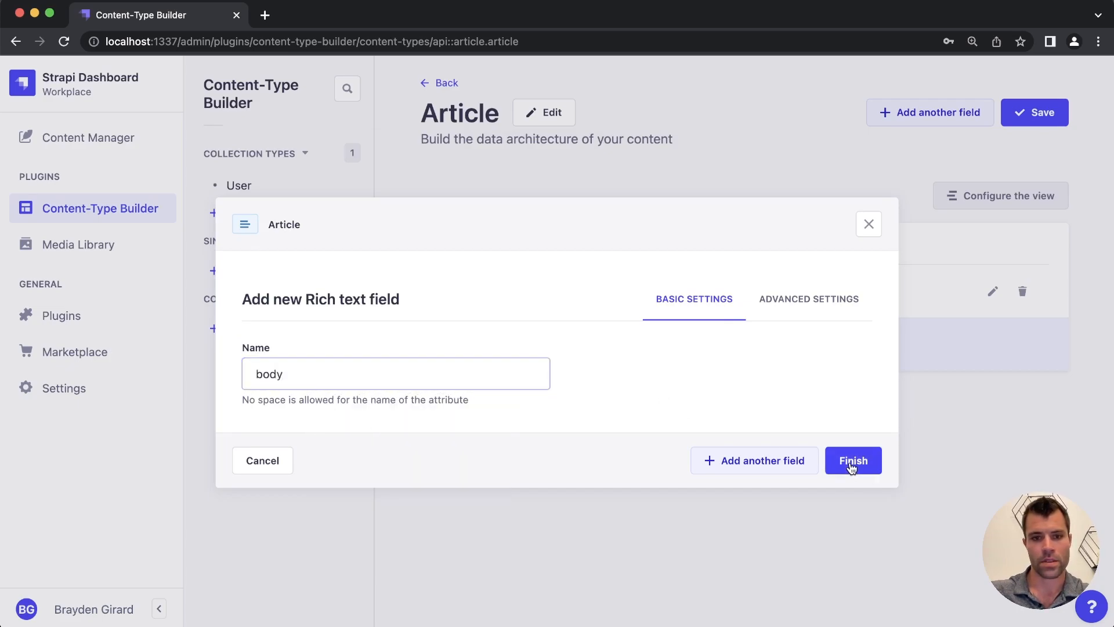
left_click(853, 460)
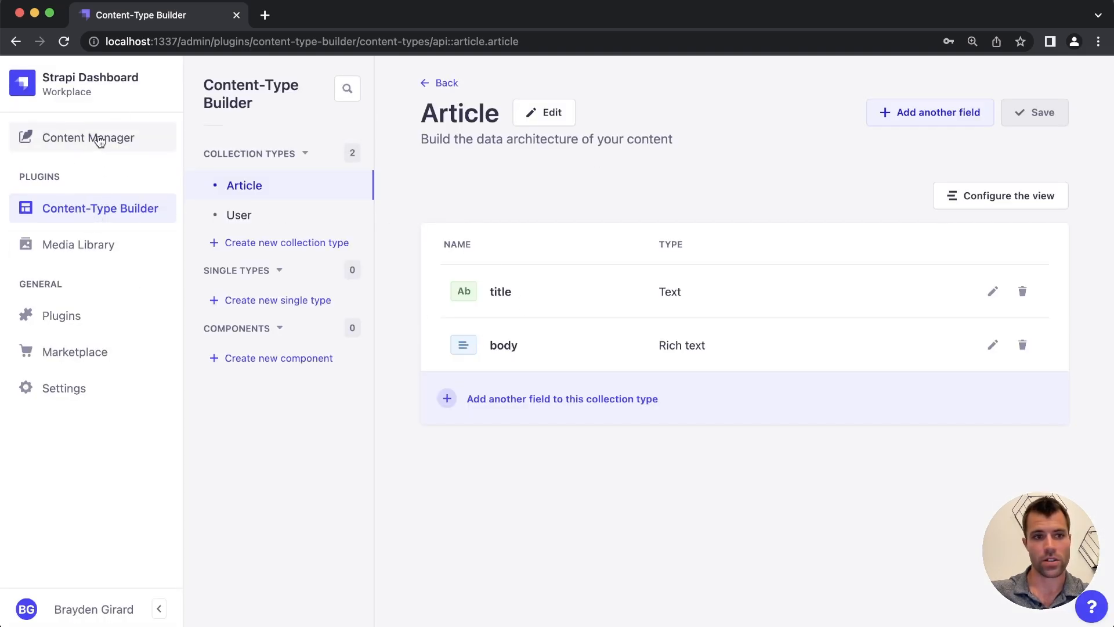
Create, save and publish an Article entry titled Article 1 with body 'This is an'
left_click(88, 138)
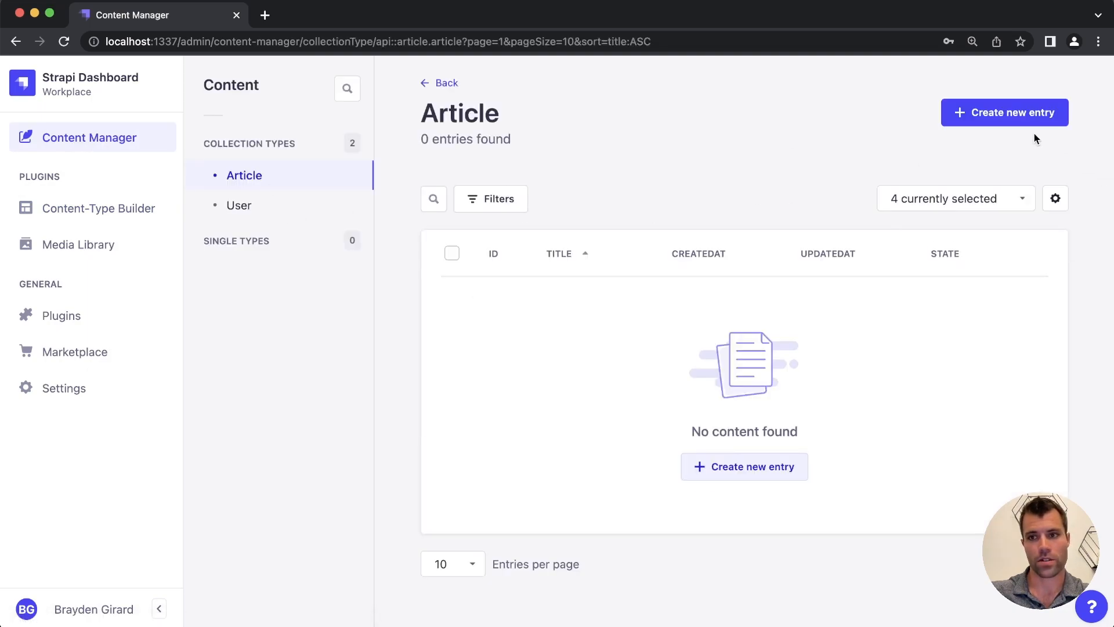
left_click(1005, 113)
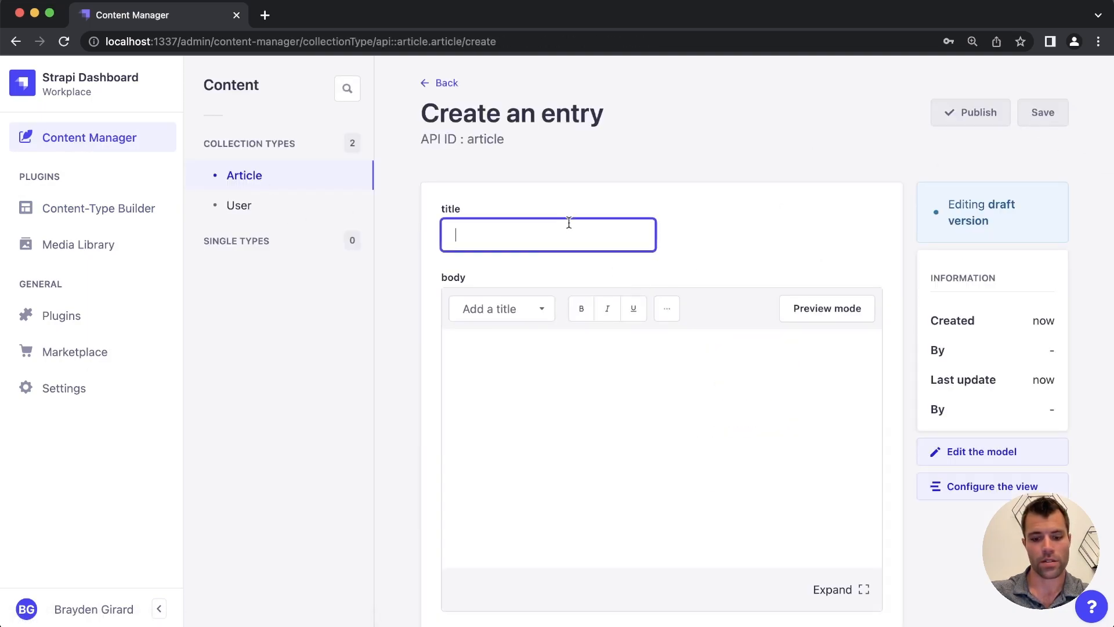
type("Article 1")
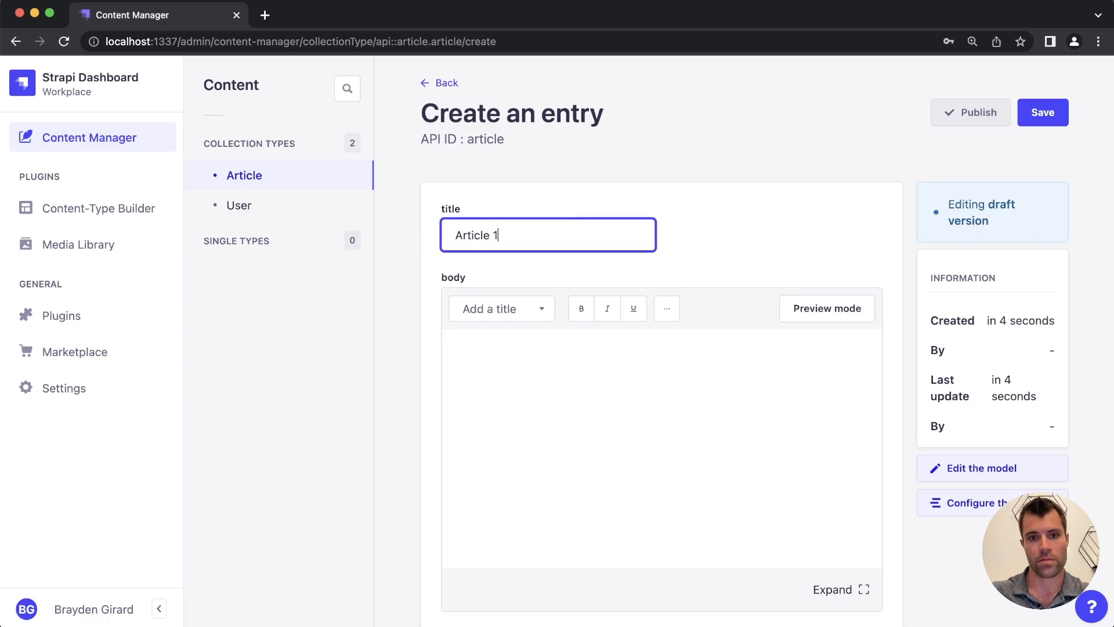
type("This is an")
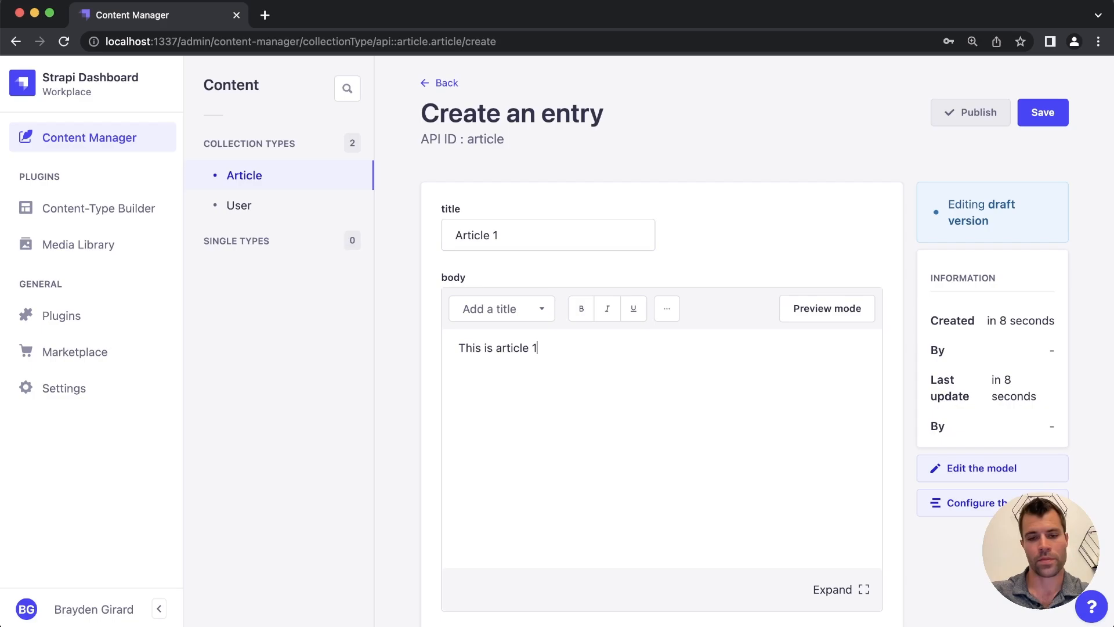
left_click(1042, 112)
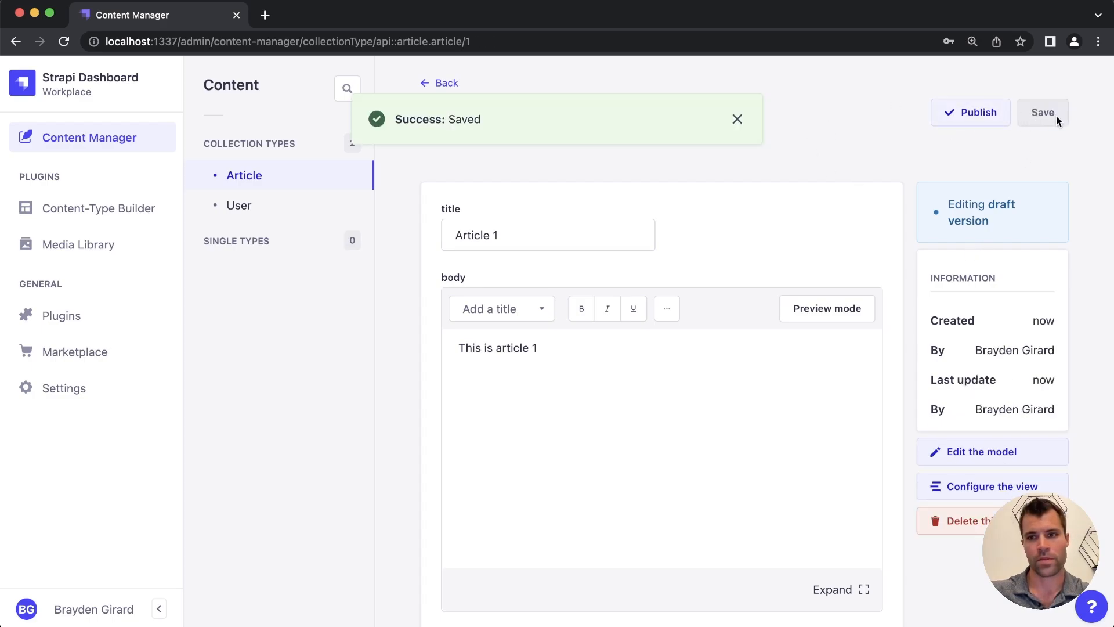
left_click(969, 113)
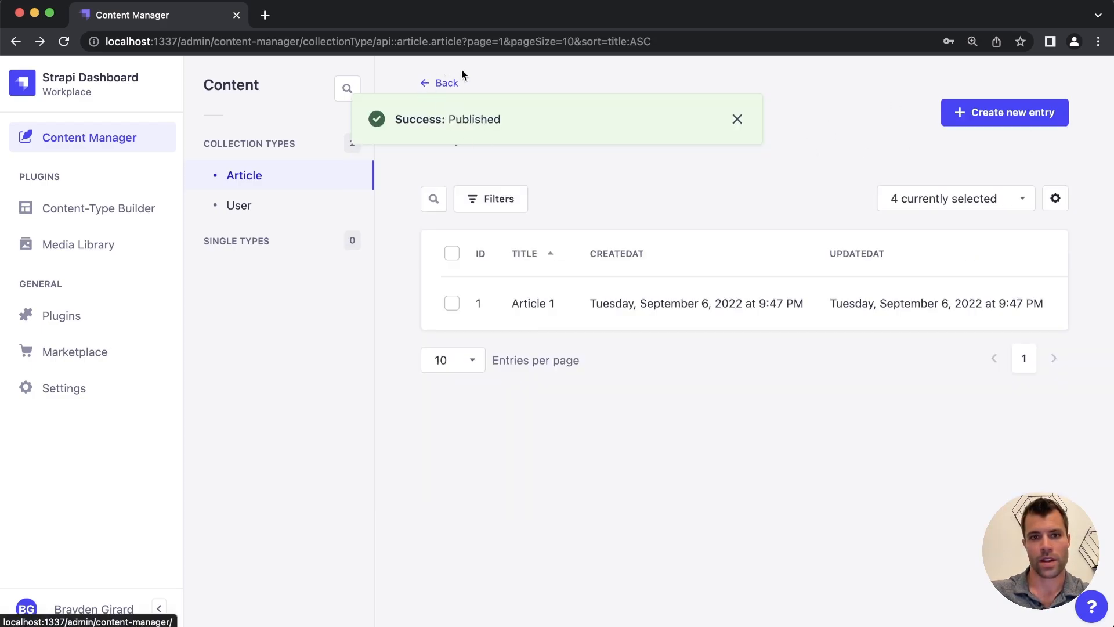
Start a second entry 'This is article 2', then go back and discard it unsaved
left_click(1004, 113)
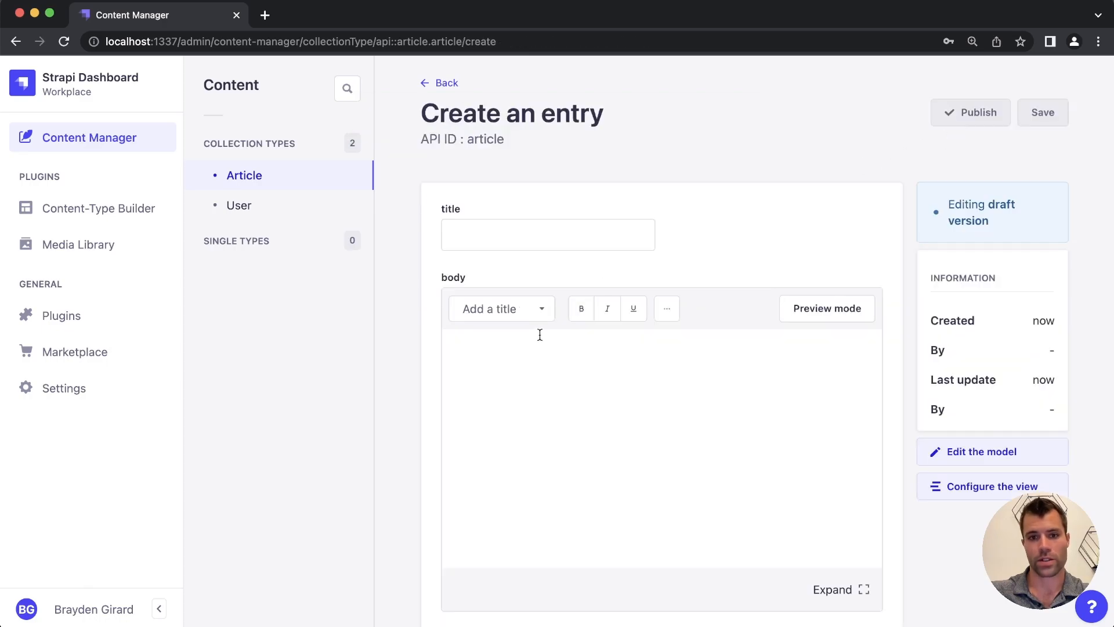
type("This is")
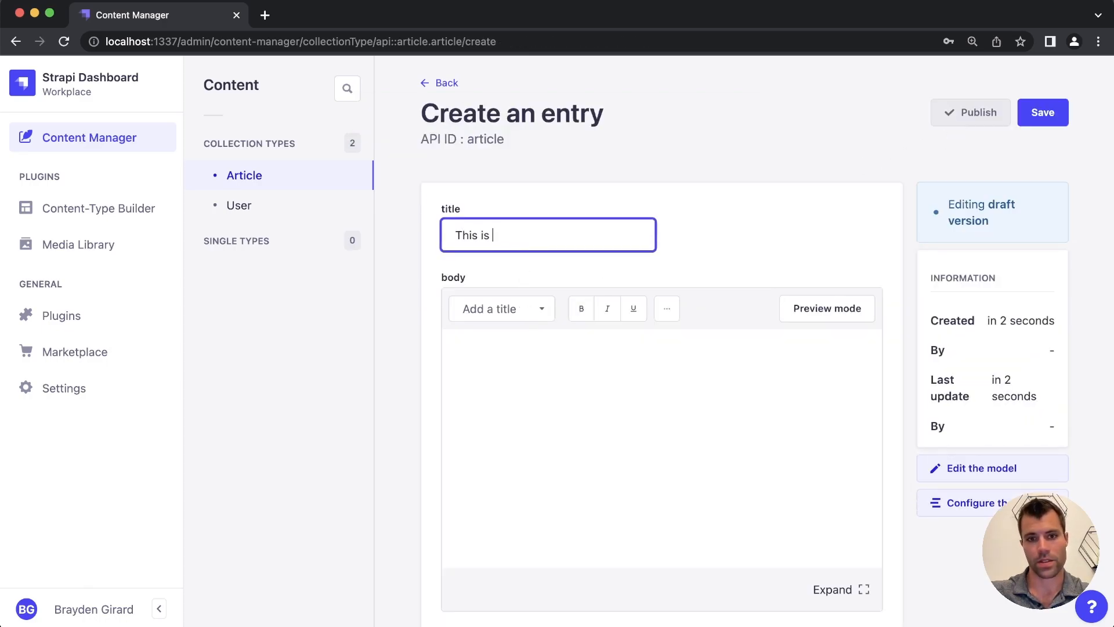
type("article 2")
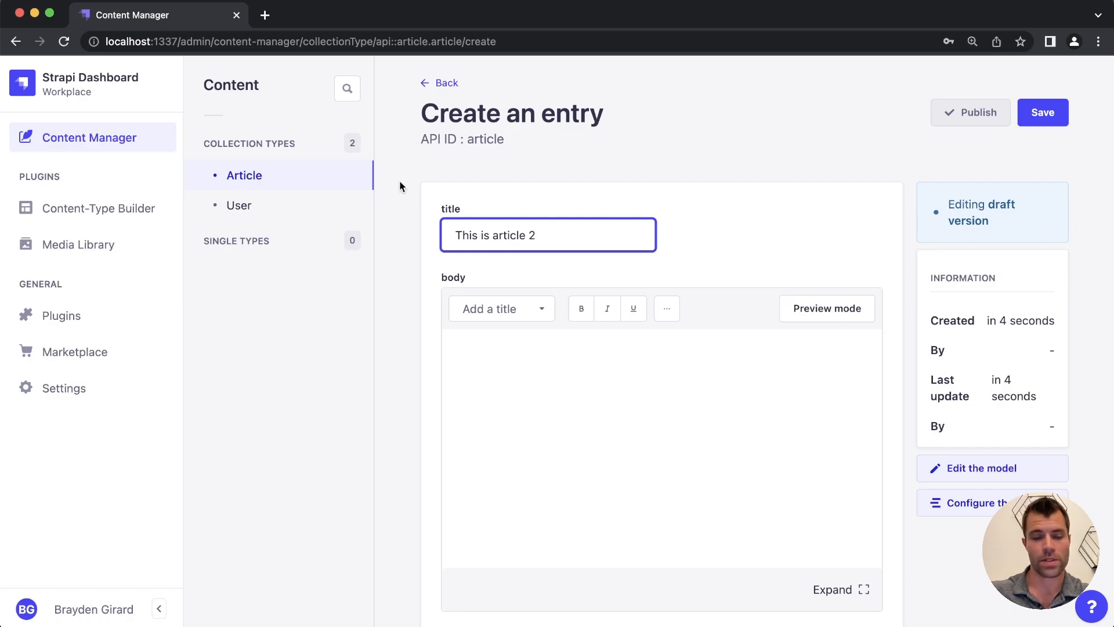
left_click(440, 82)
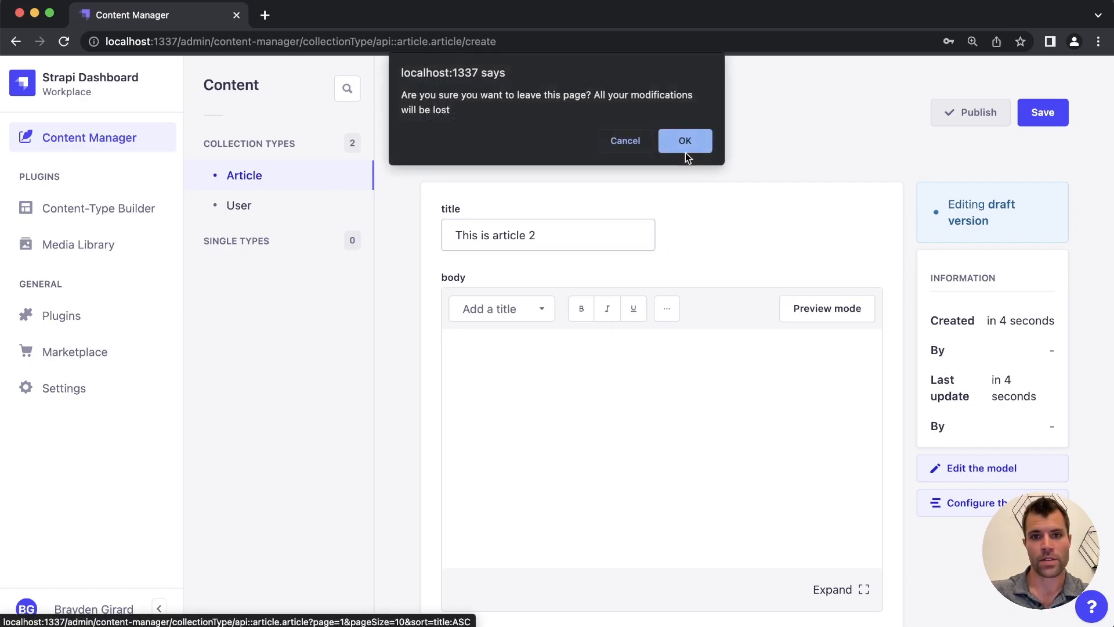
left_click(685, 140)
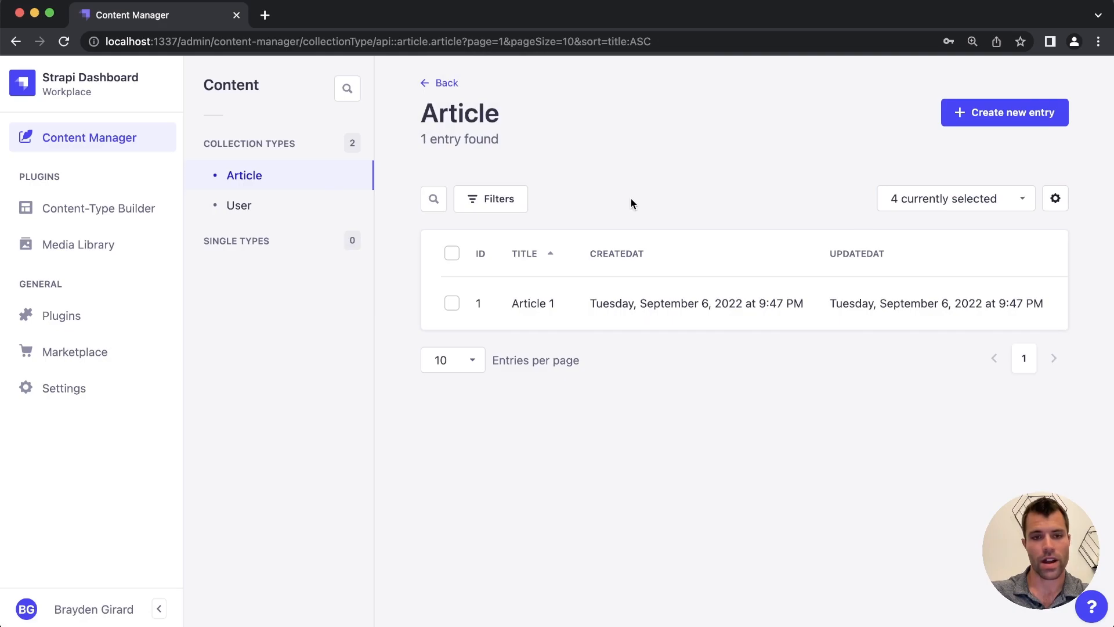
mouse_move(425, 167)
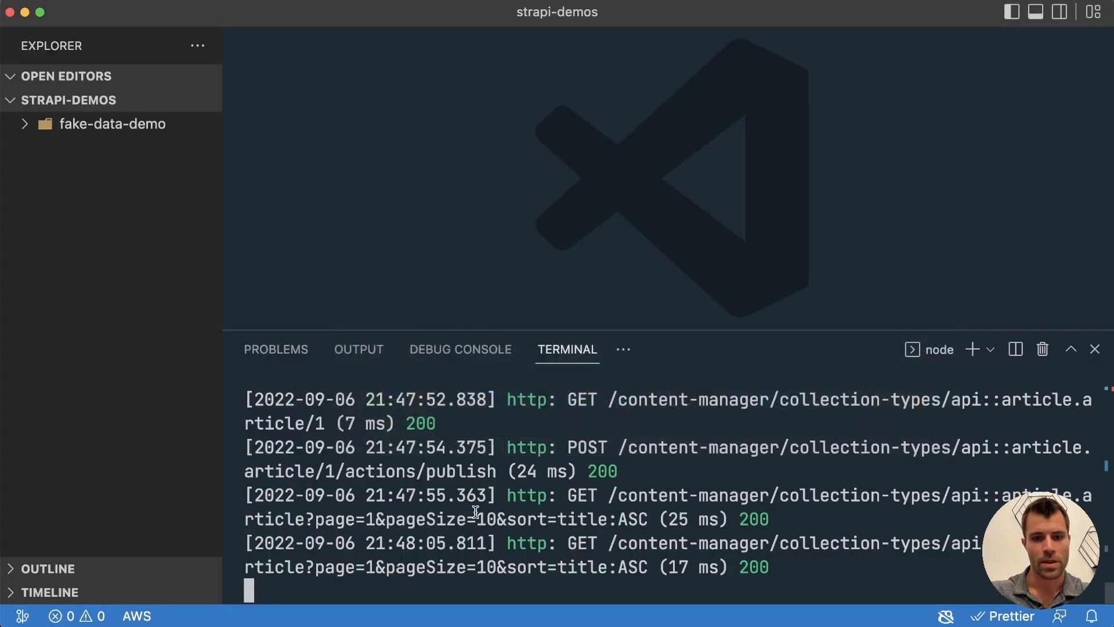
key("ctrl+c")
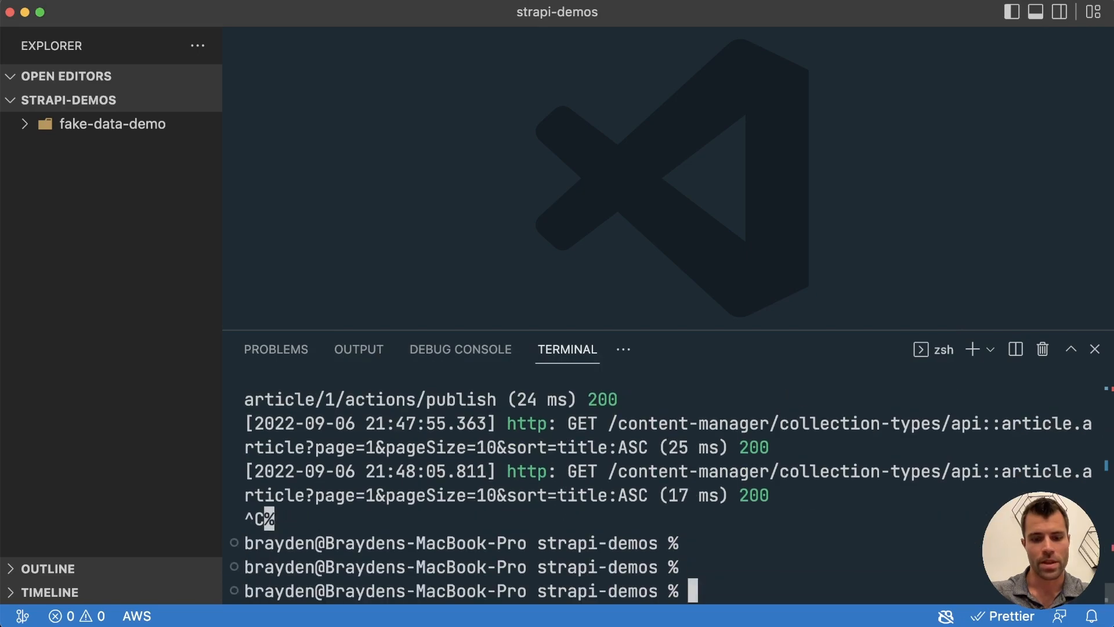
type("cd fake-data-demo/")
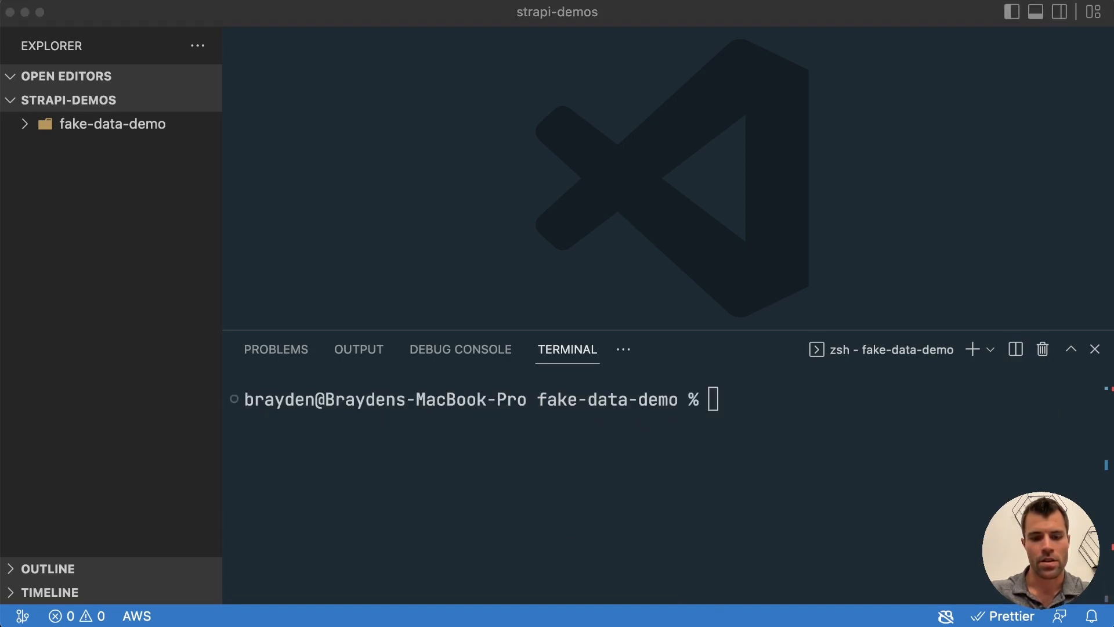
type("npm install @faker-js/faker --save-dev")
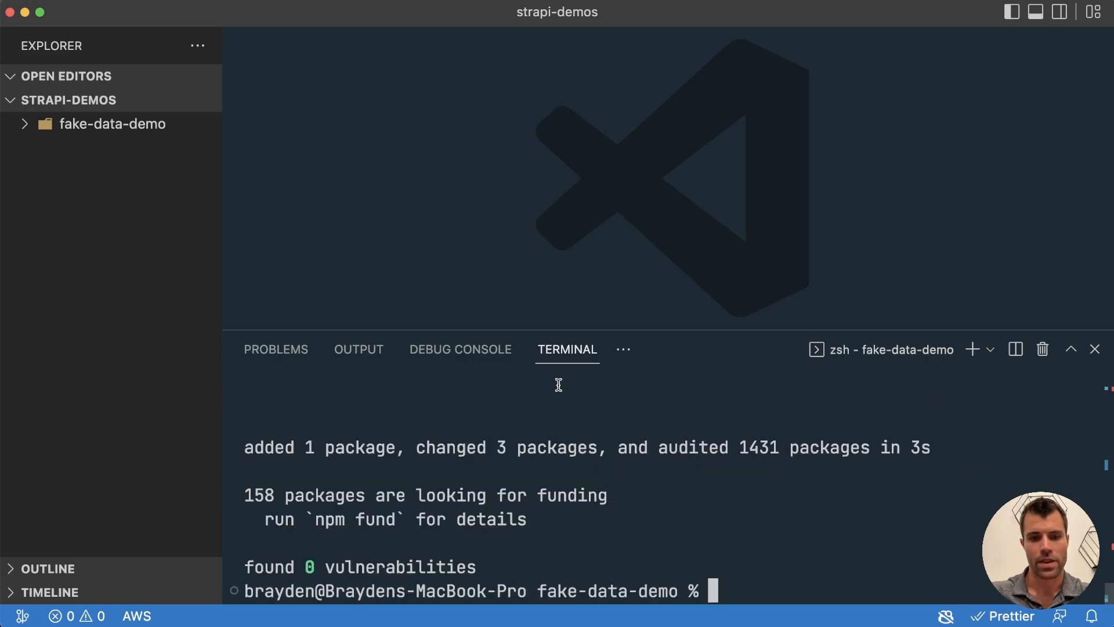
mouse_move(743, 445)
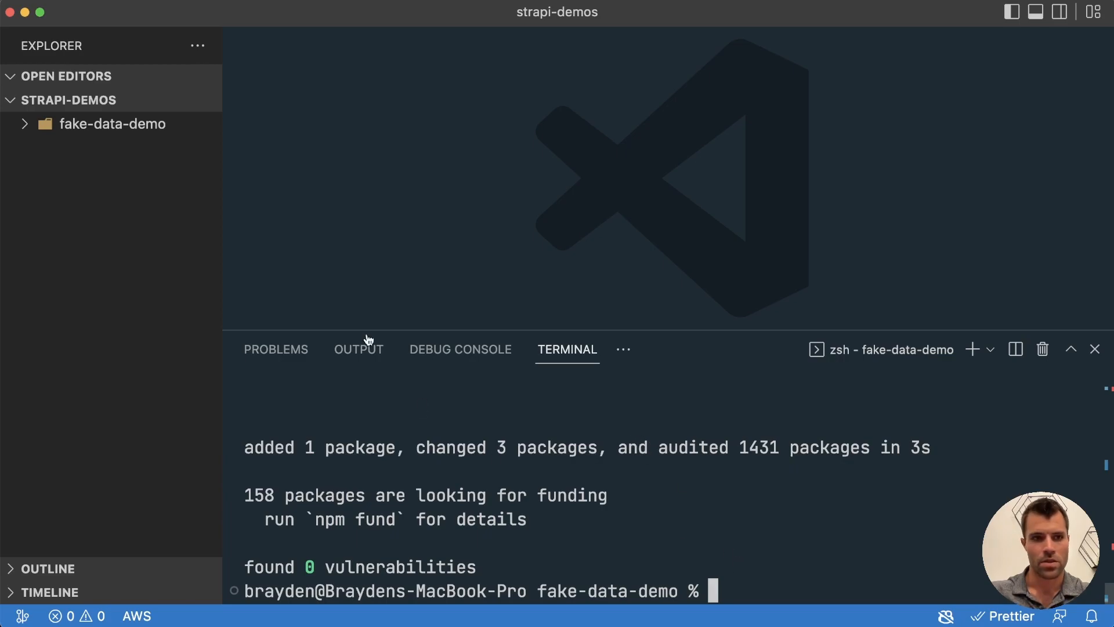
Open fake-data-demo/src/index.js and place the cursor inside the empty bootstrap function
left_click(112, 125)
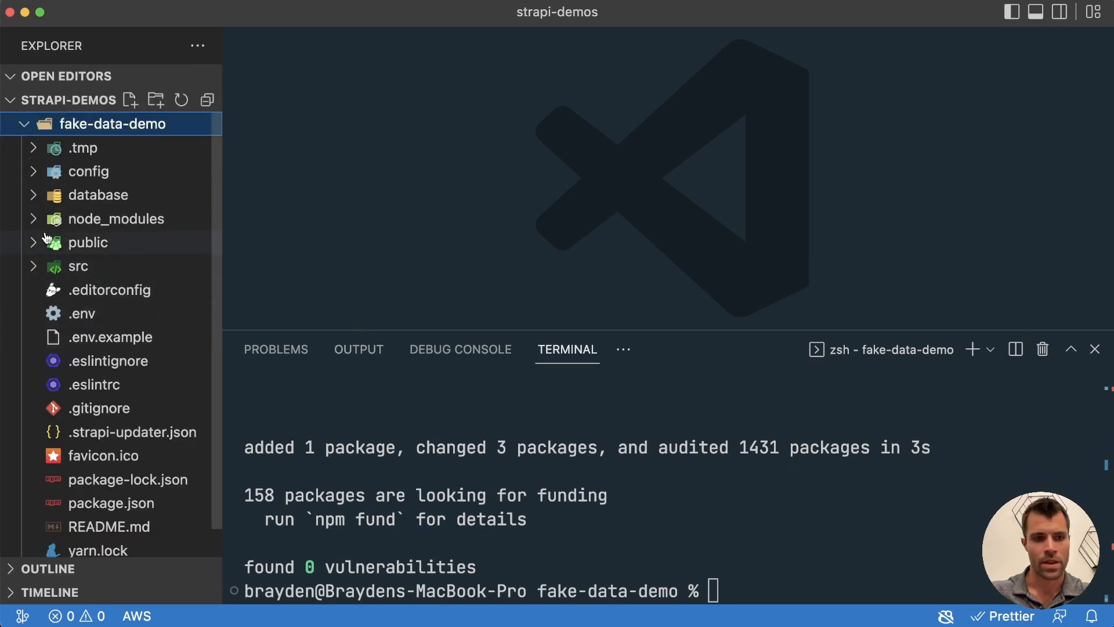
left_click(77, 266)
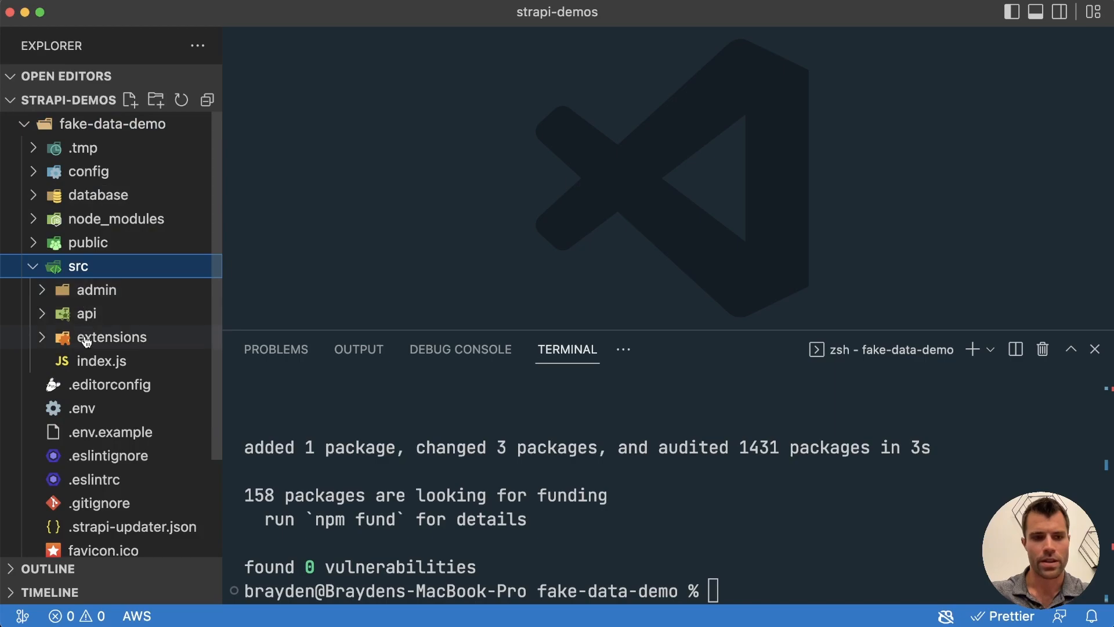
left_click(96, 359)
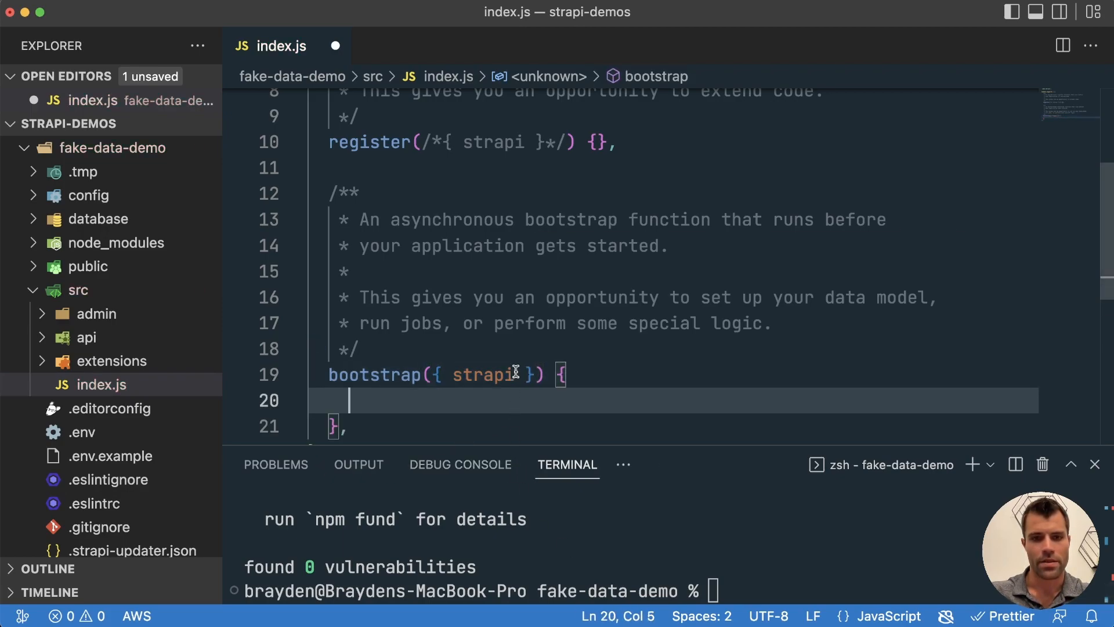
scroll("down", 3)
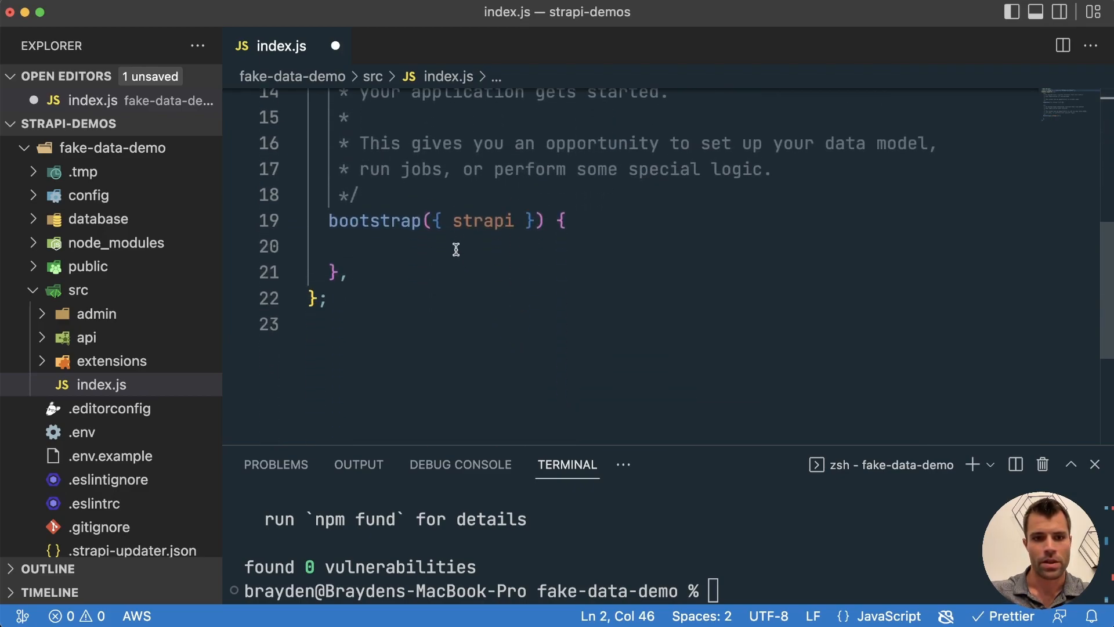
left_click(455, 246)
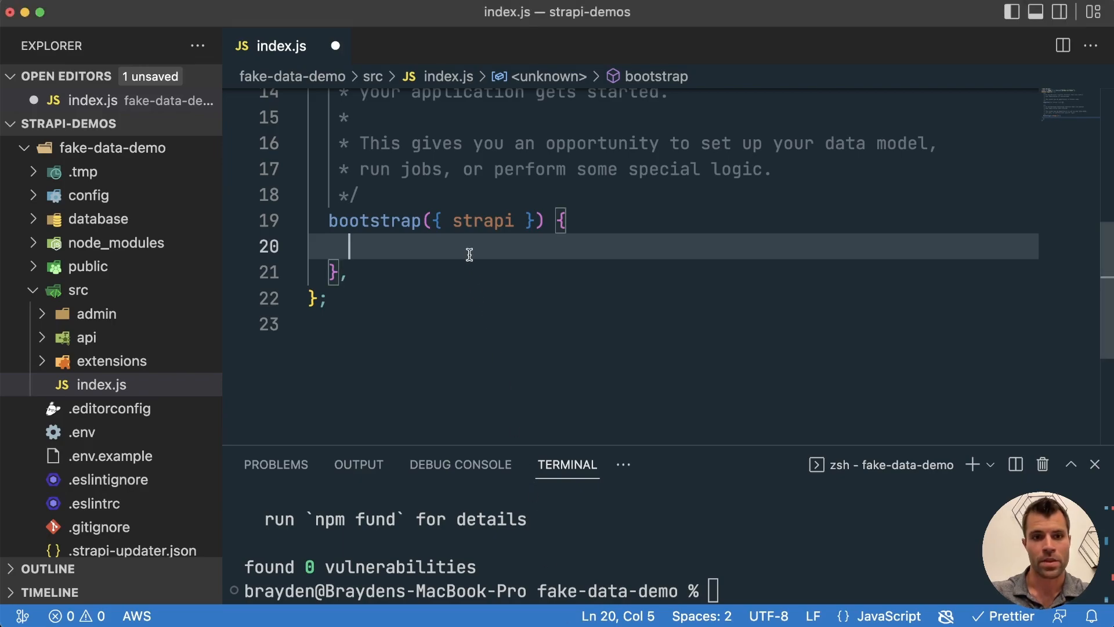
Write a for loop from i=0 to 100 inside bootstrap
type("for( let")
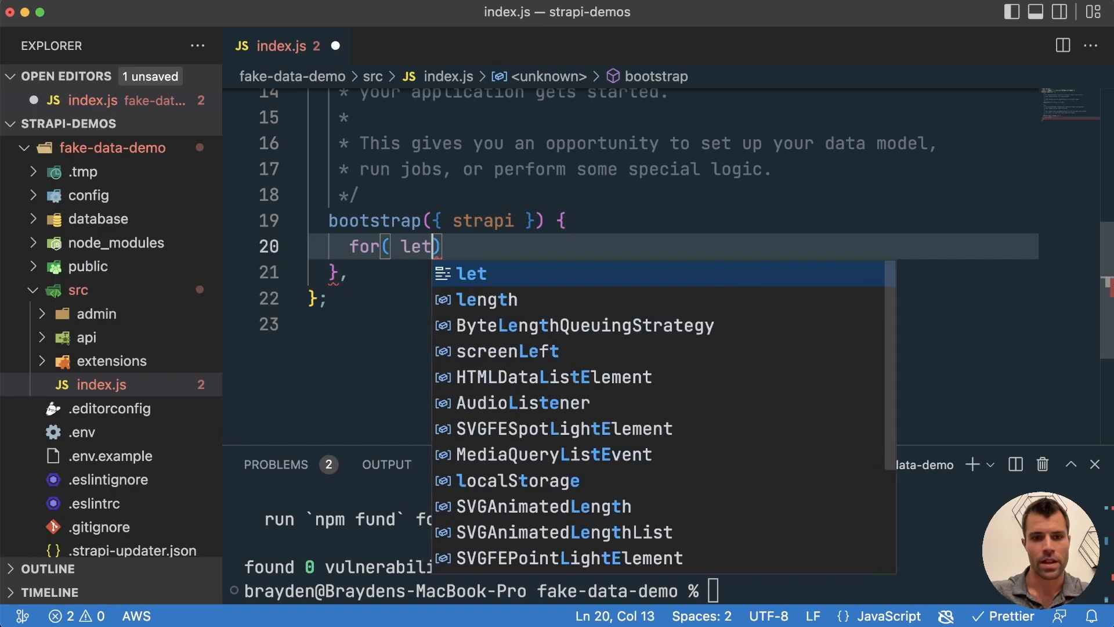
type("i=0;")
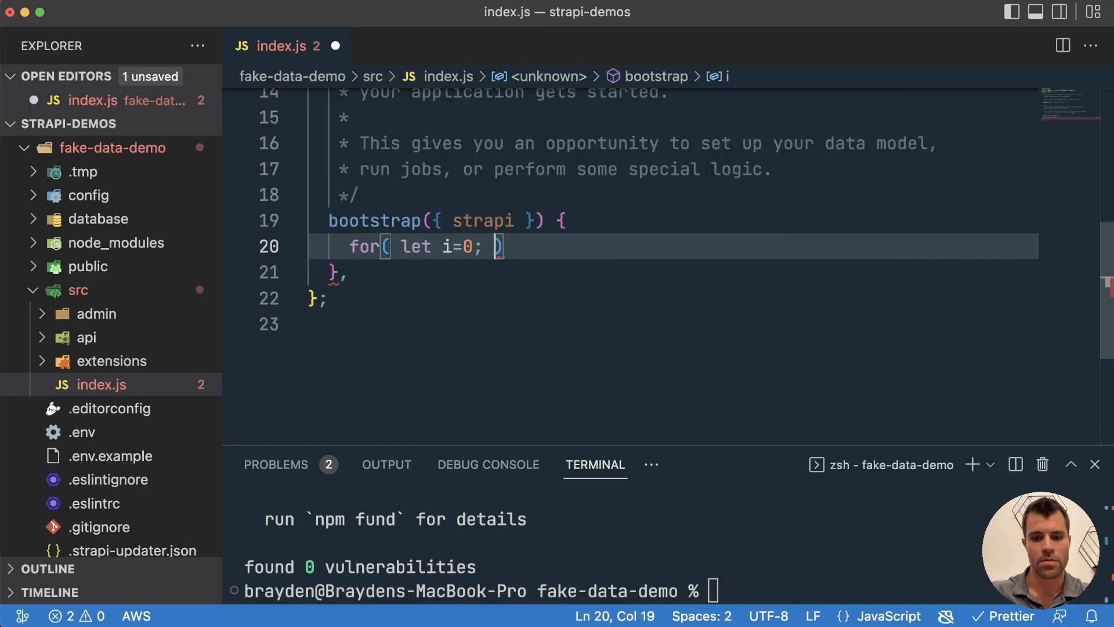
type("i< 100; i++")
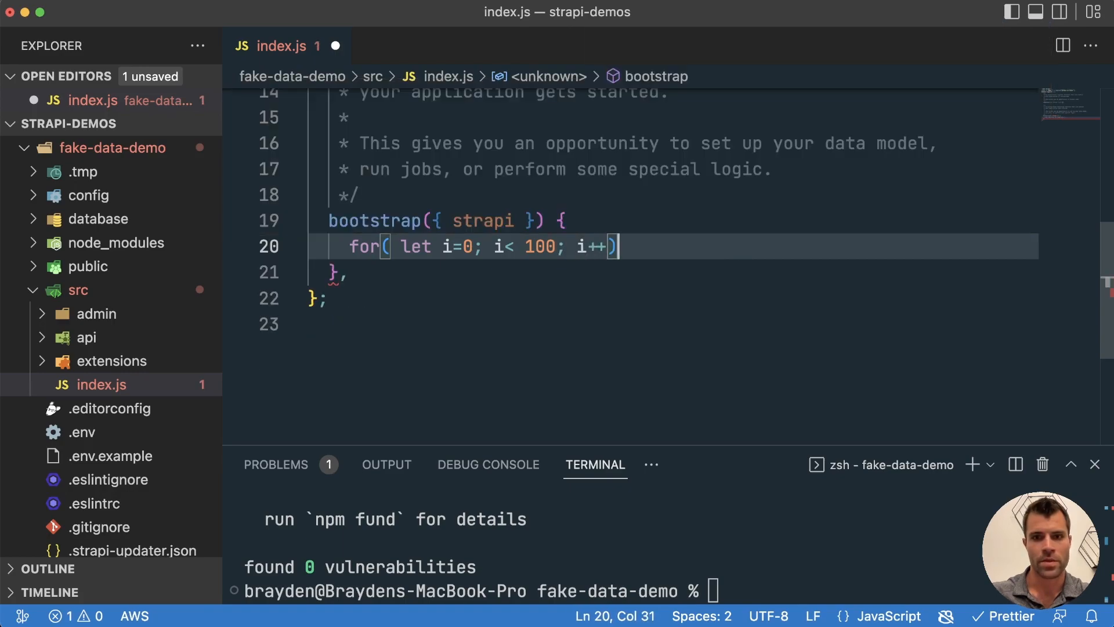
type("{")
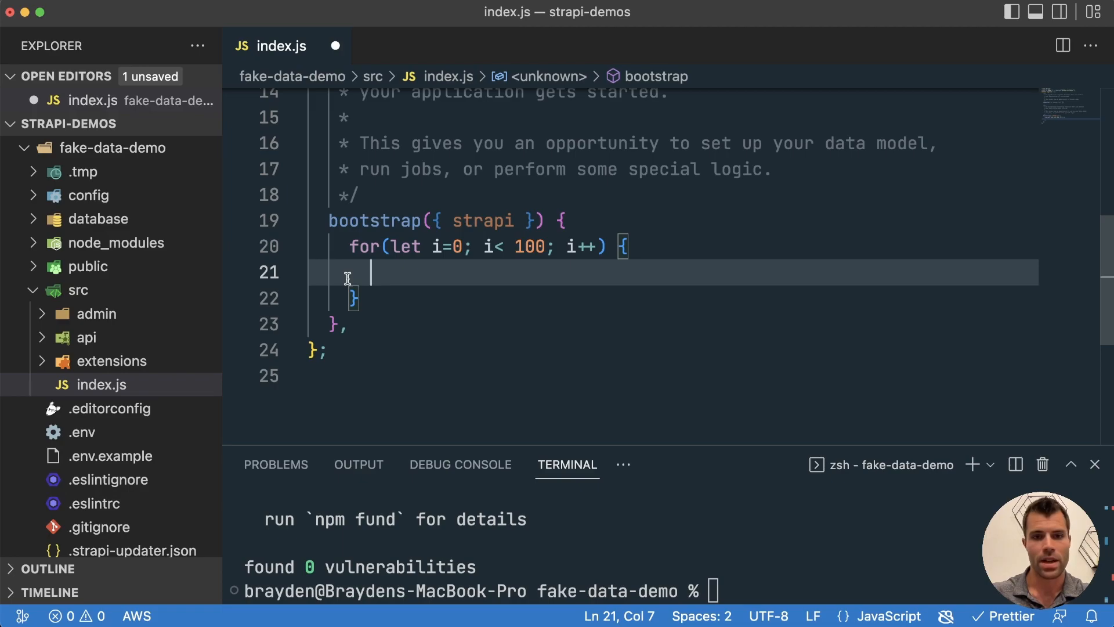
Call await strapi.entityService.create("api::article.article", { data: { } }) in the loop body
type("await strapi.entityService.create(\"api::post.post\", {")
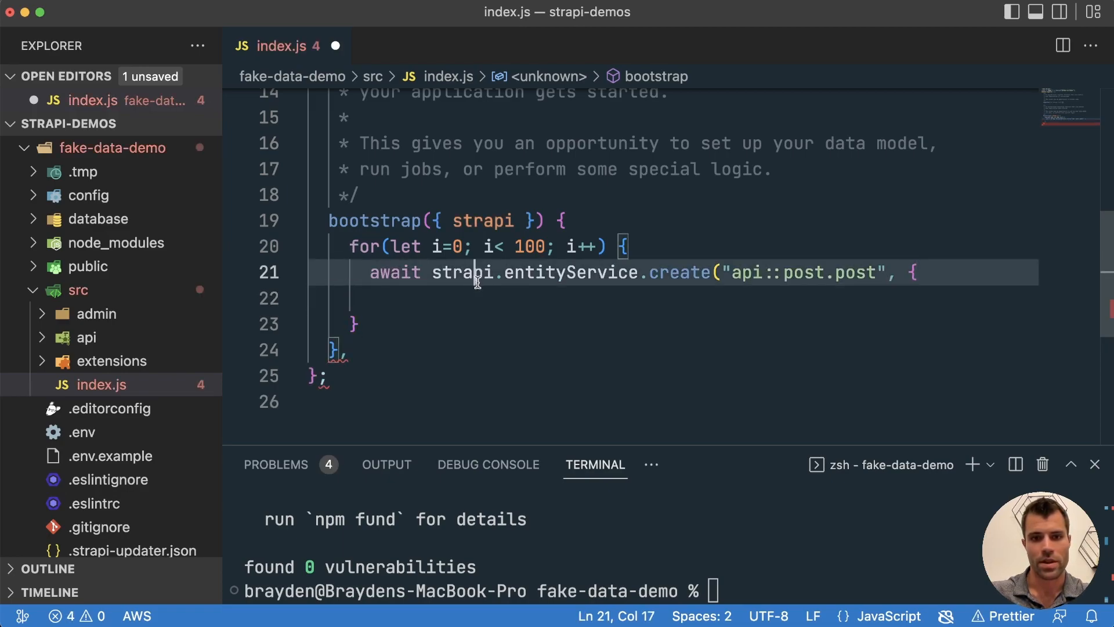
double_click(680, 272)
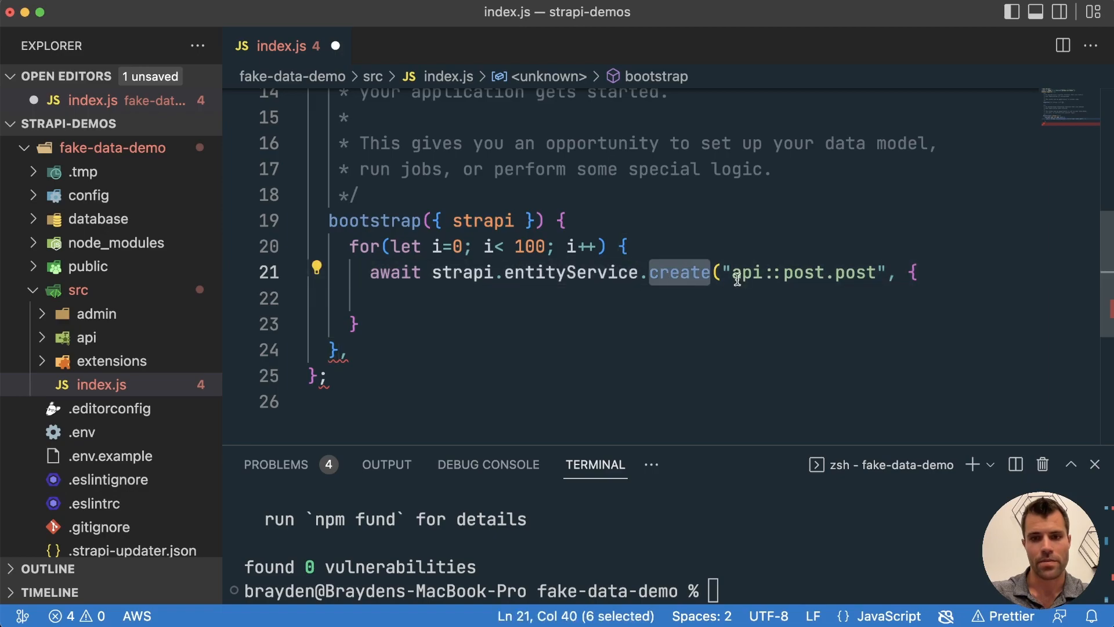
type("article")
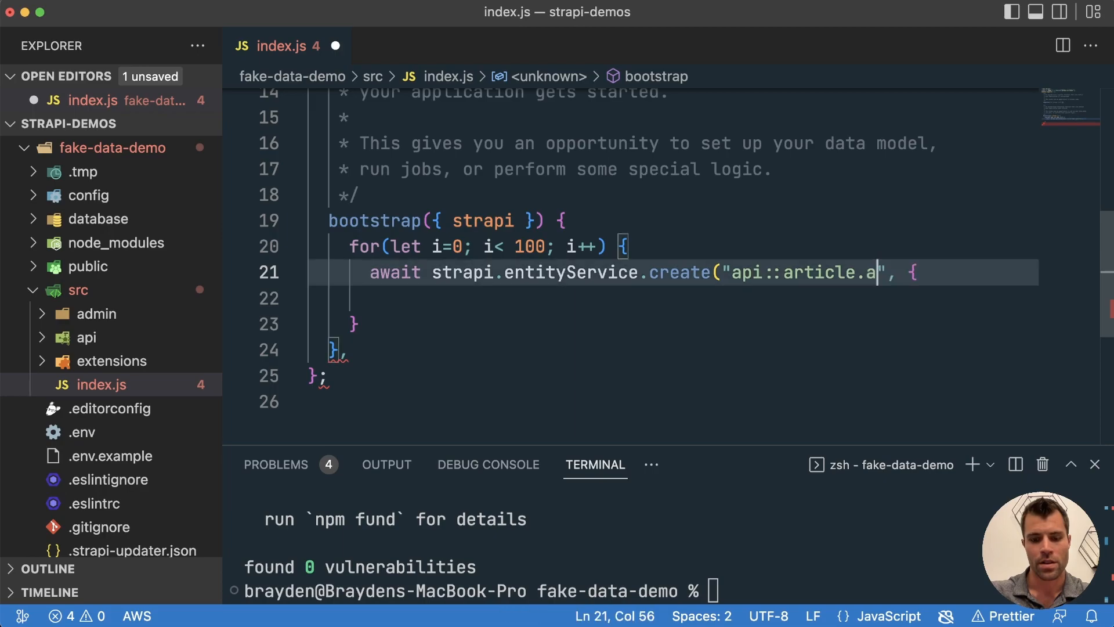
type("rticle")
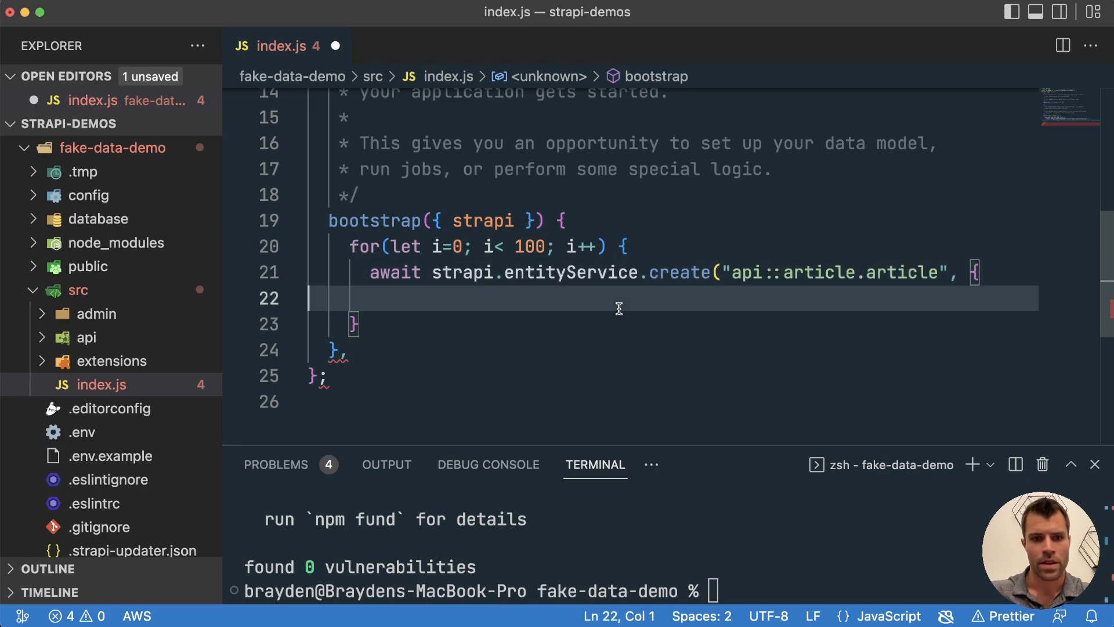
type("}")
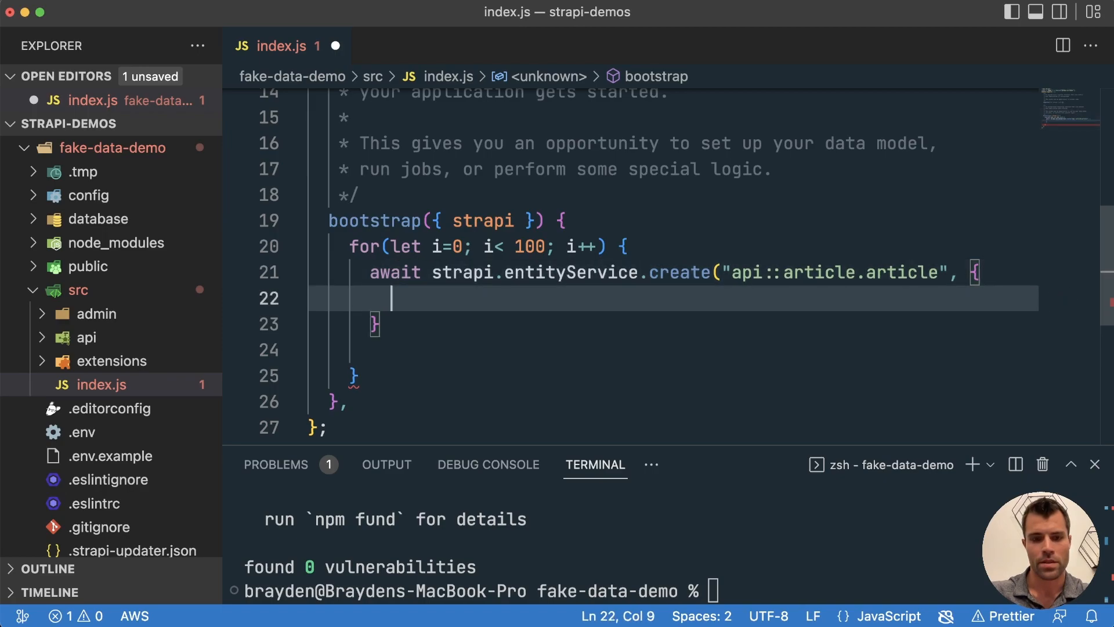
type("data:")
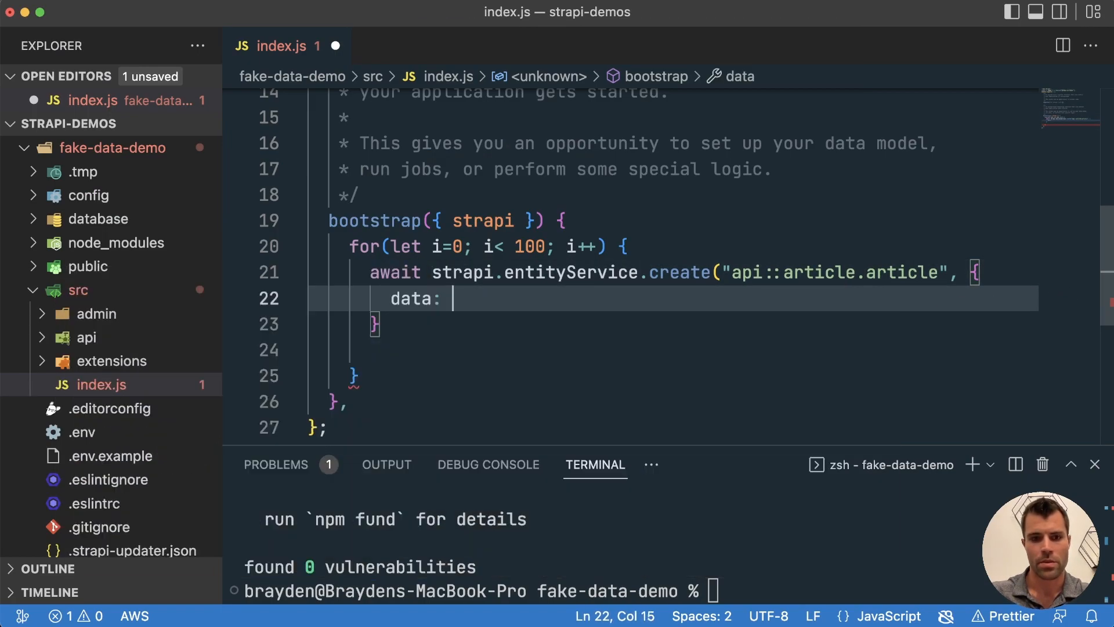
type("{")
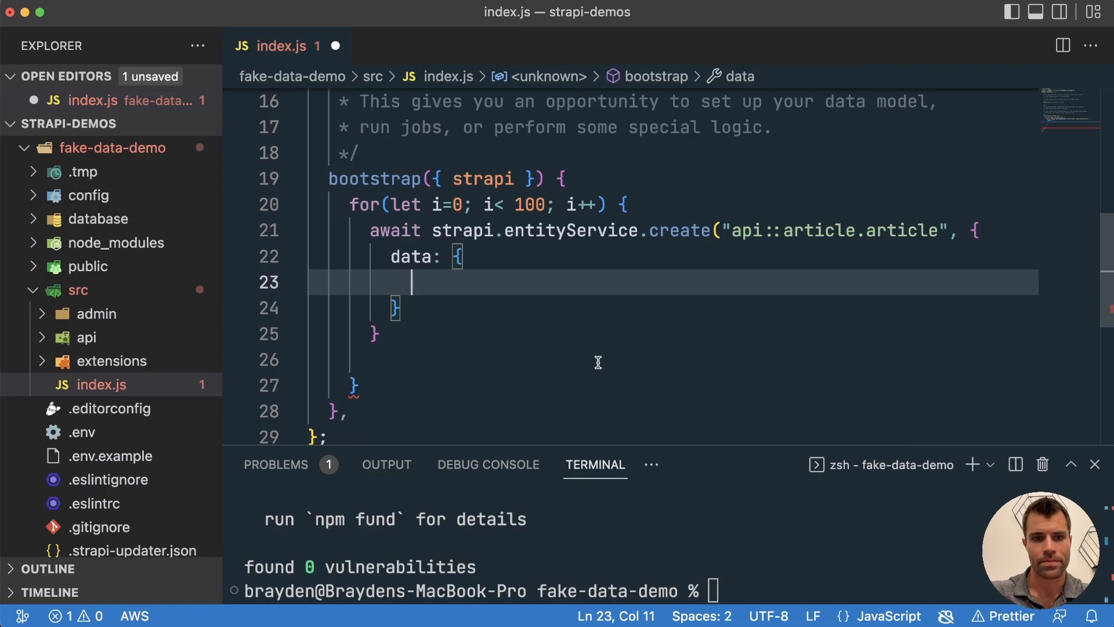
left_click(394, 360)
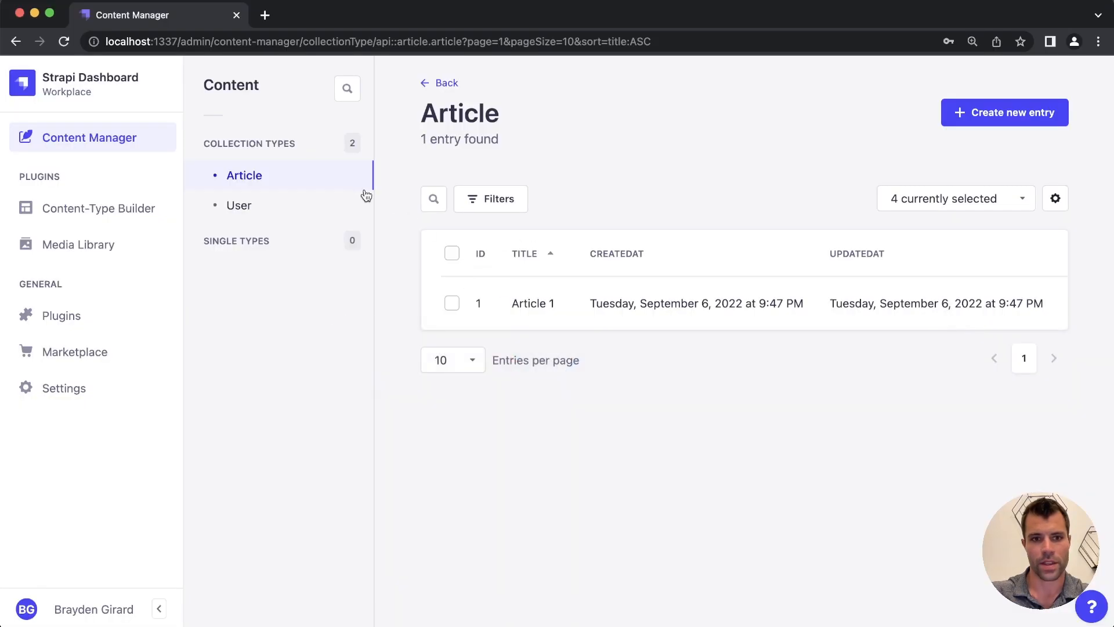
Switch from the Article list to the Content-Type Builder in the sidebar
left_click(97, 207)
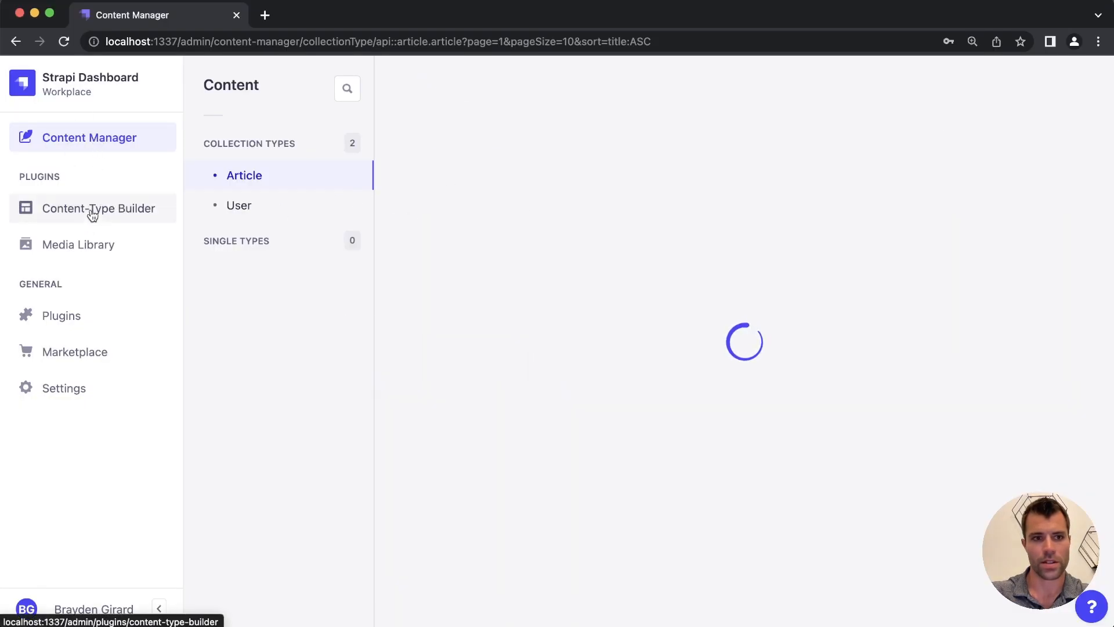
left_click(99, 207)
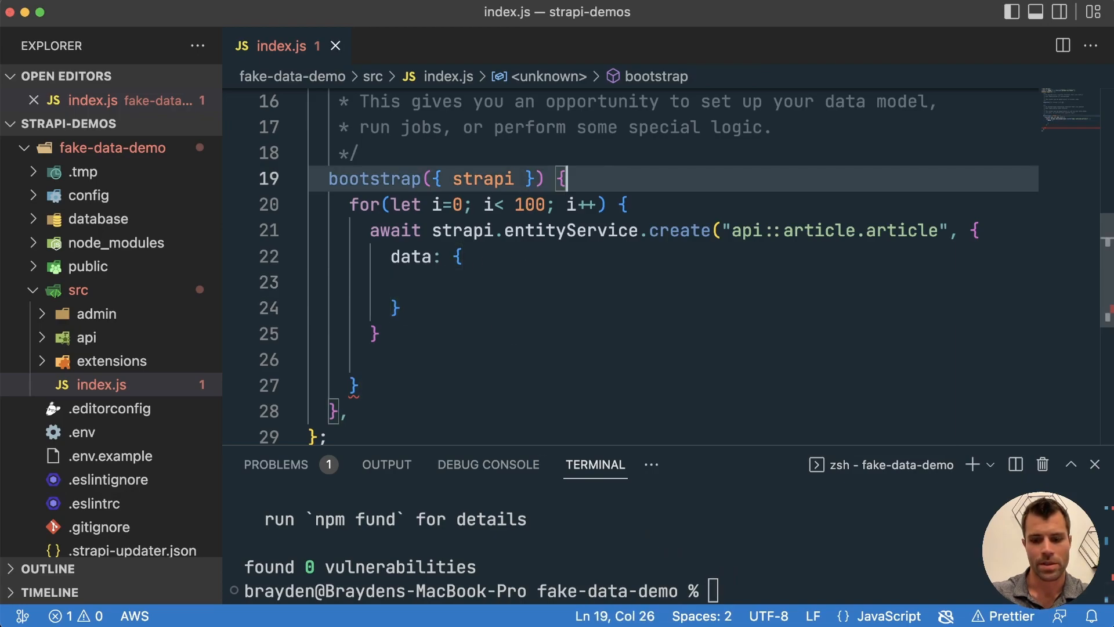
Wrap the for loop in /* */ and run npm run develop in the terminal
type("/*")
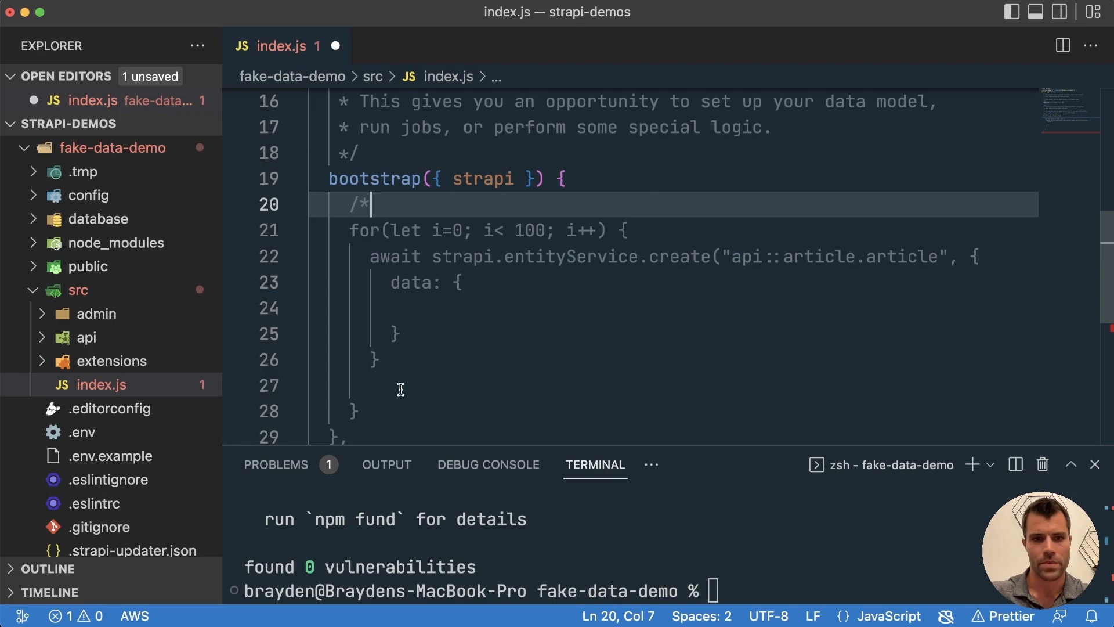
type("*")
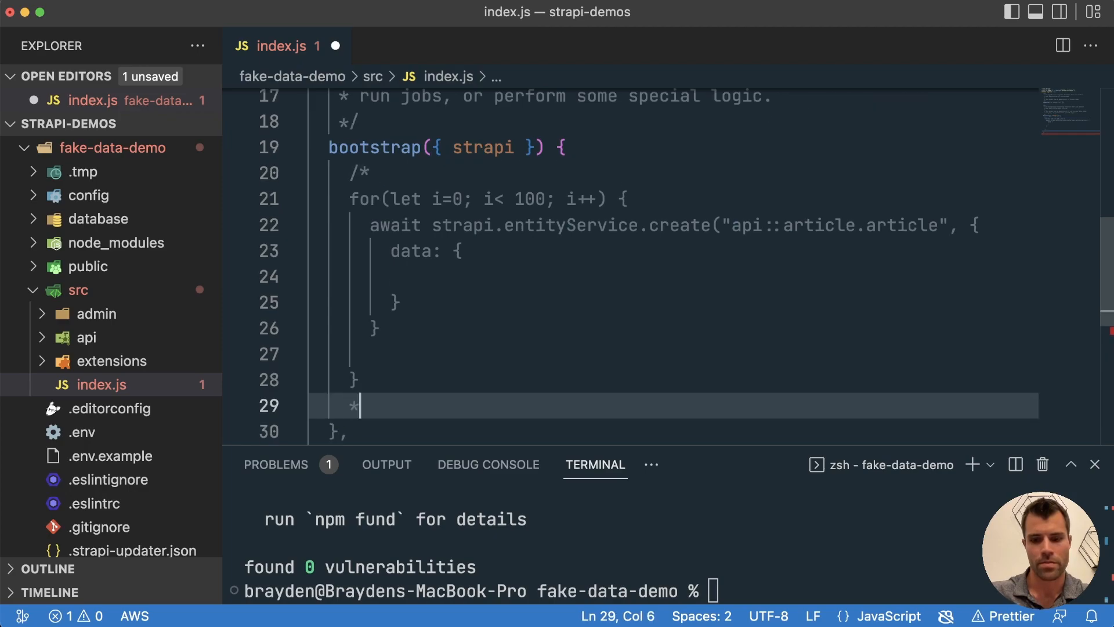
type("/")
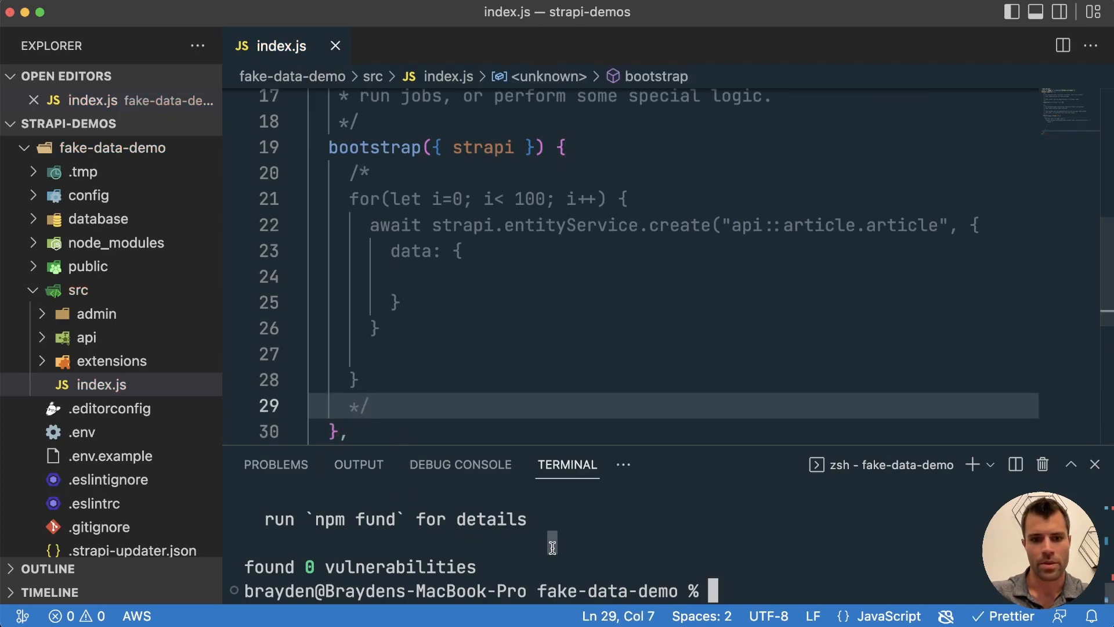
type("npm run deve")
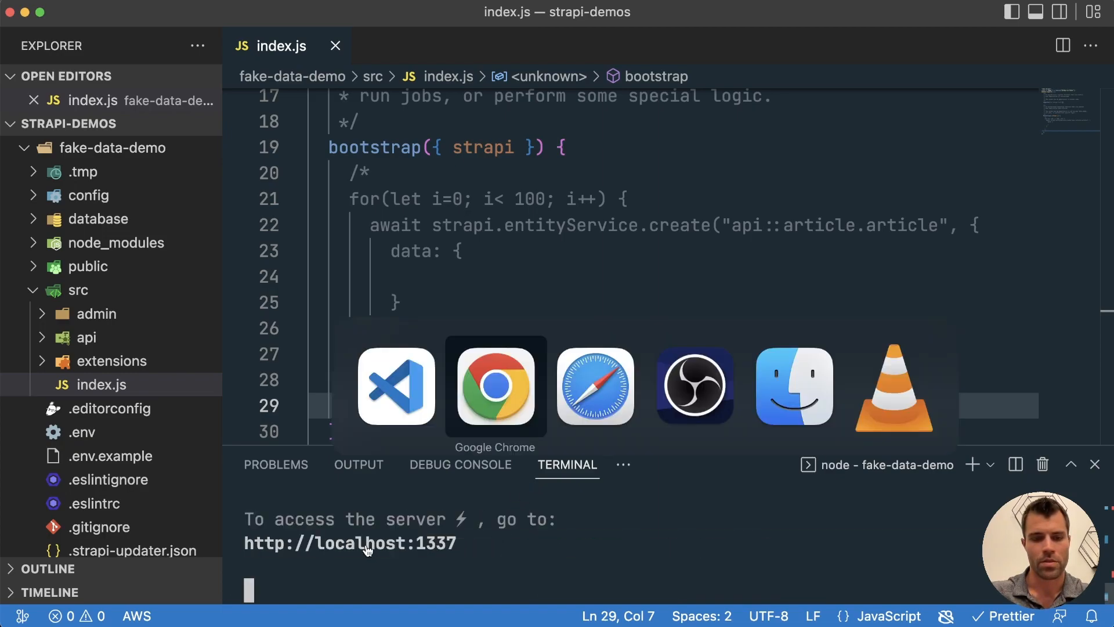
left_click(496, 385)
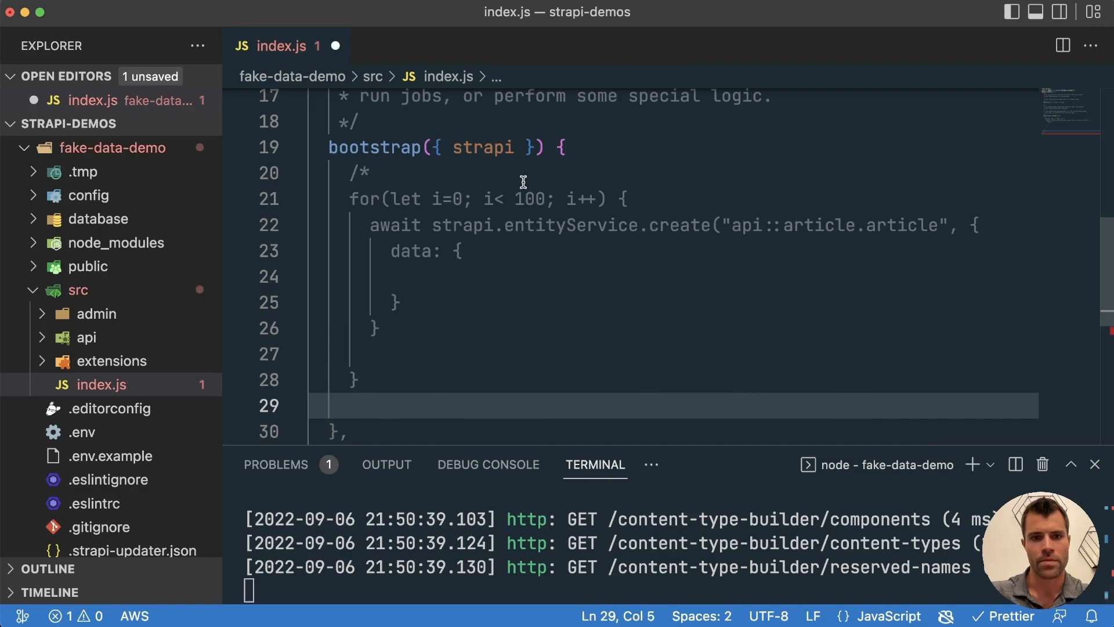
Fill data with title 'Article' and a fixed body, close the call with ');', make bootstrap async and save
type("title:")
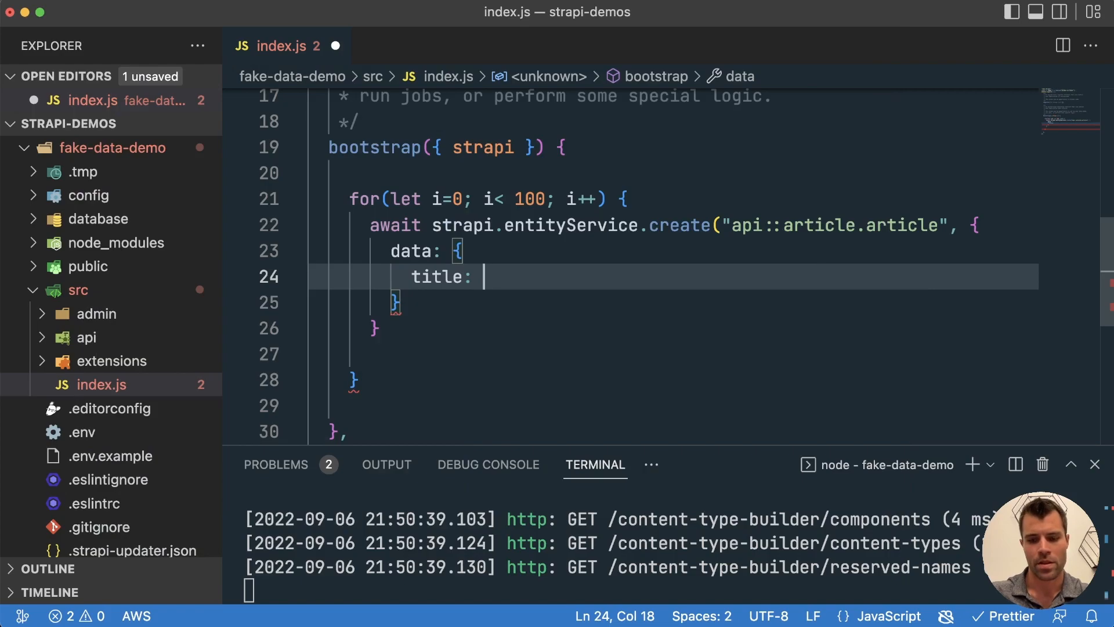
type("'Artu'")
type("body: 'This is ")
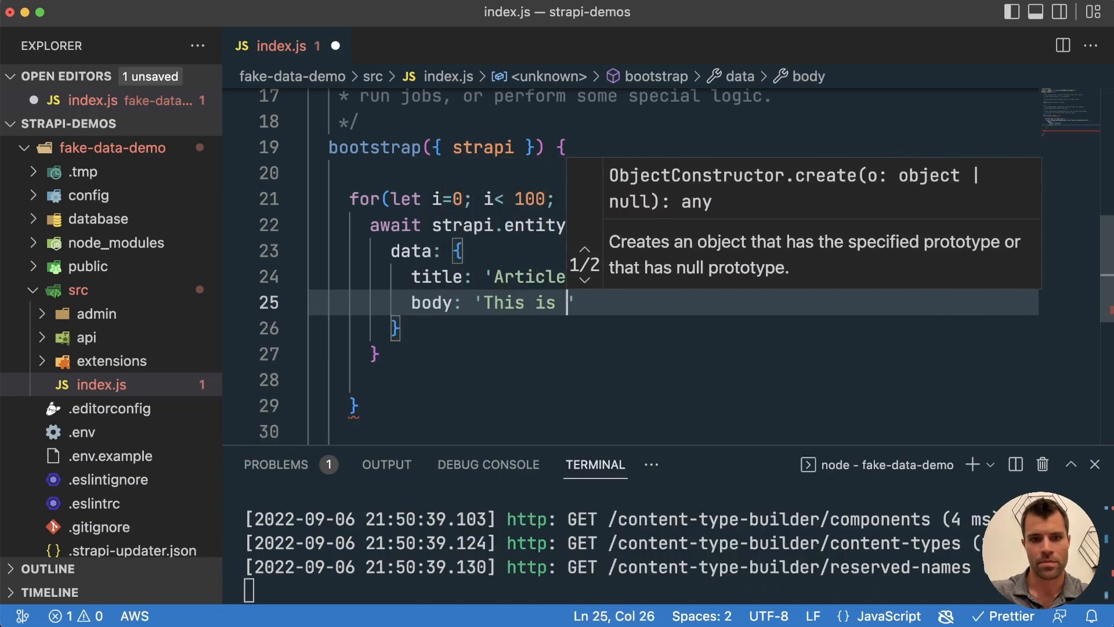
type("the articles body")
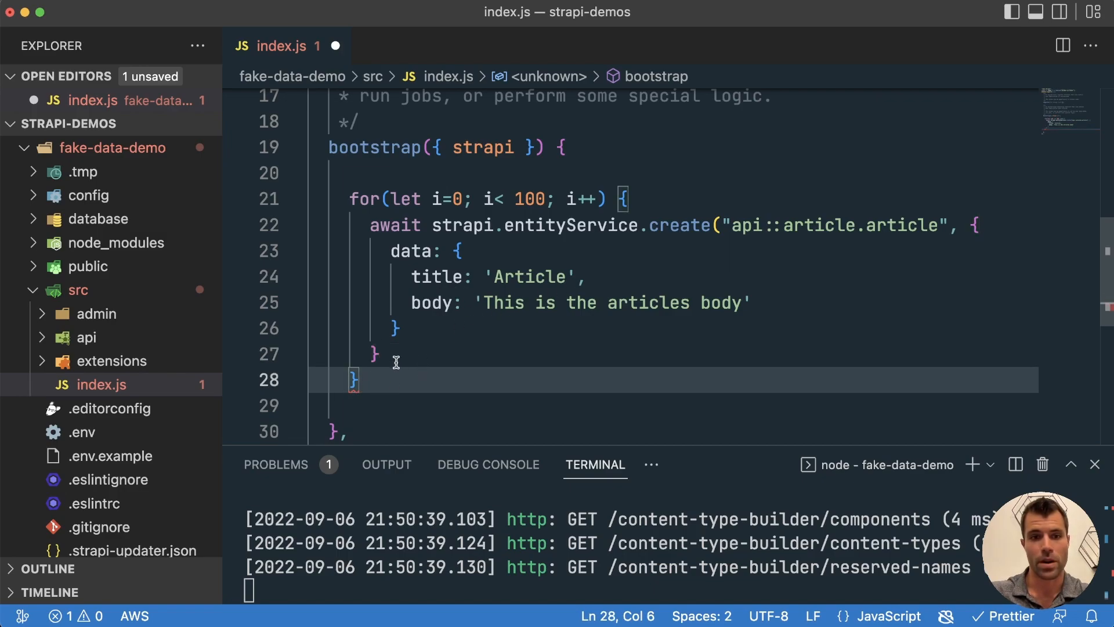
type(")")
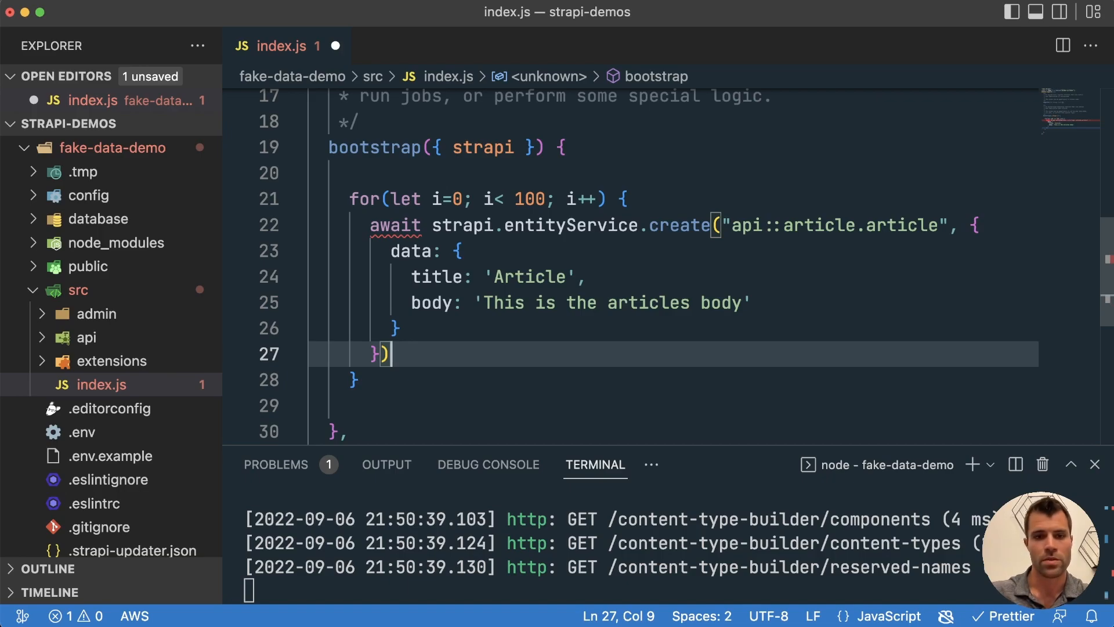
type(";")
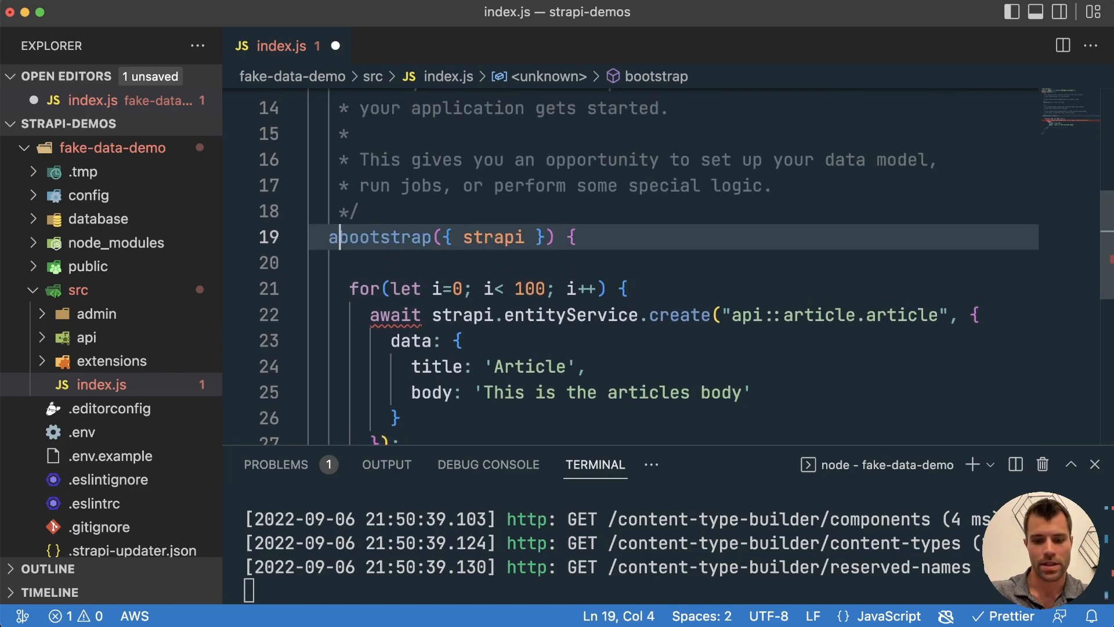
type("sync")
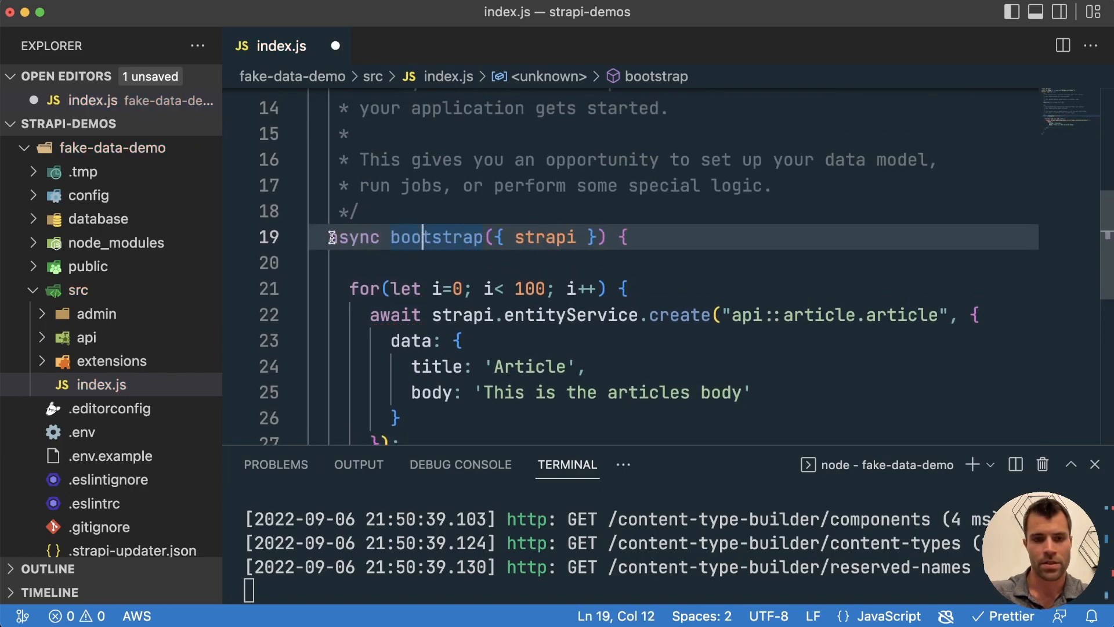
key("cmd+s")
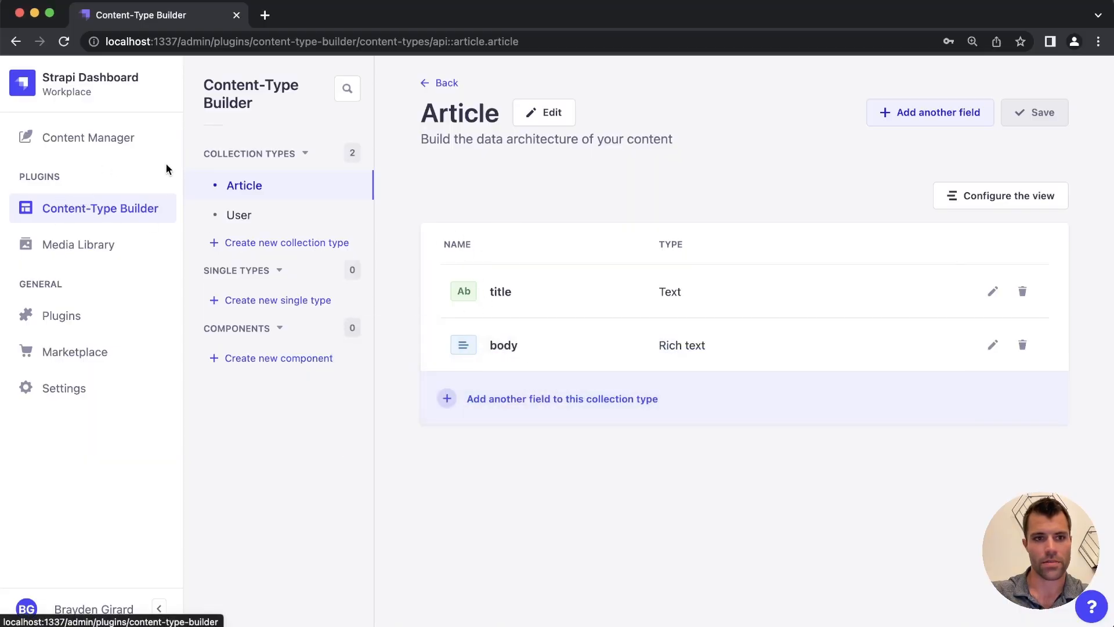
Set the Article list view to 100 entries per page and return to the list
left_click(64, 42)
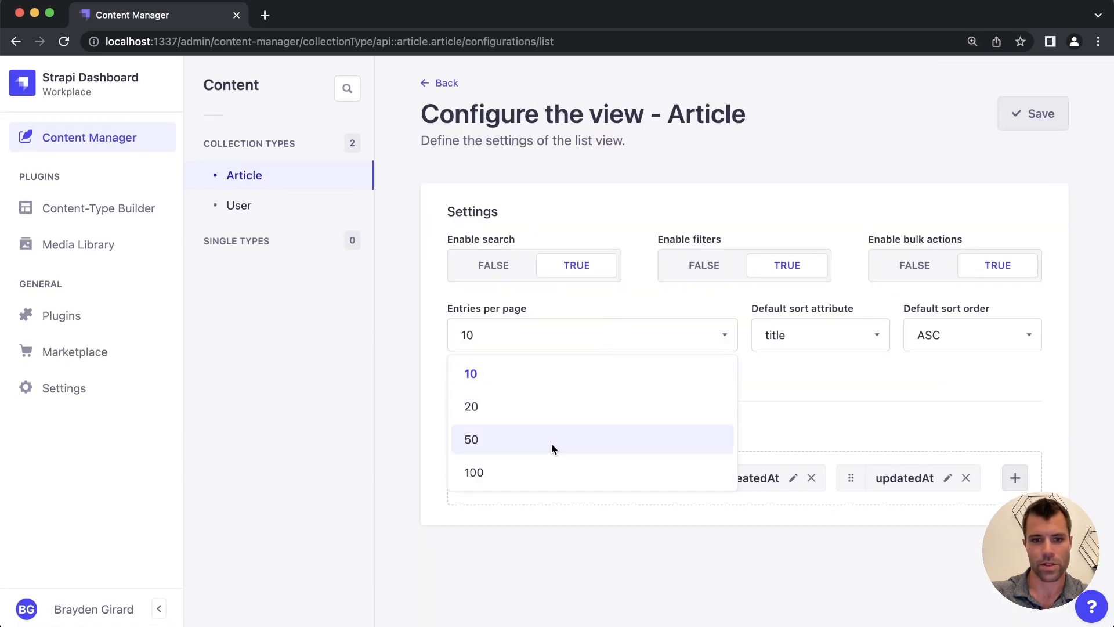
left_click(1032, 113)
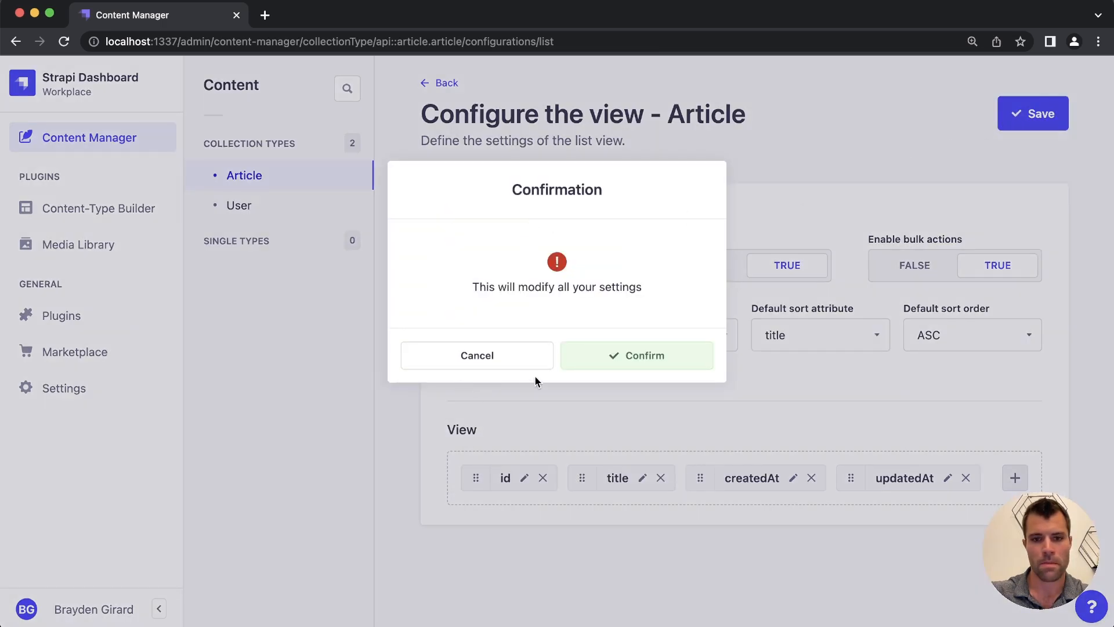
left_click(636, 355)
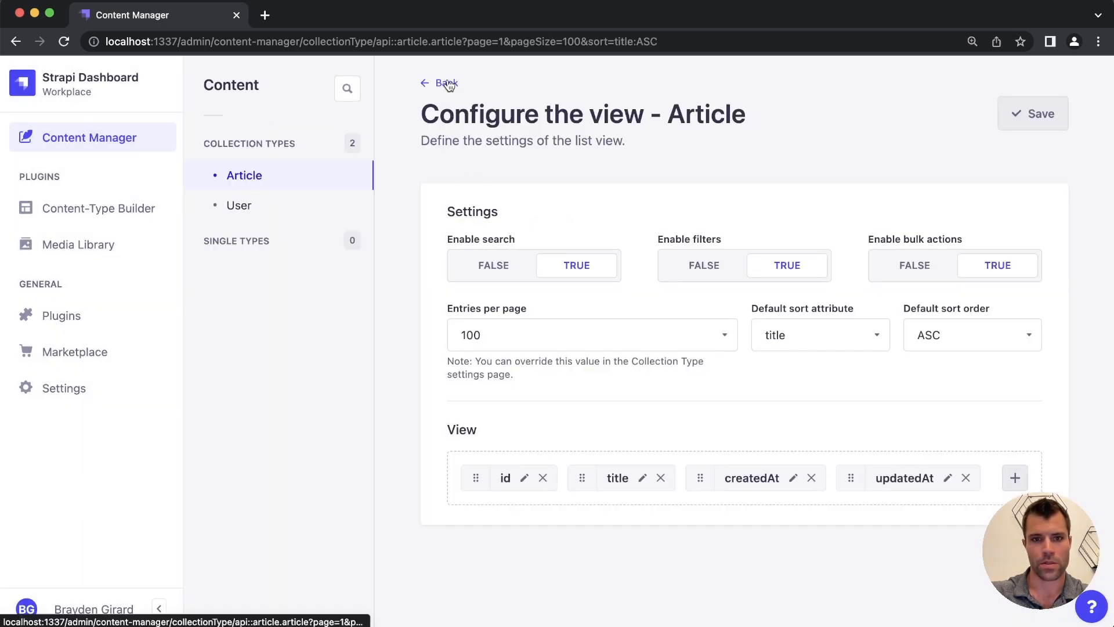
left_click(439, 83)
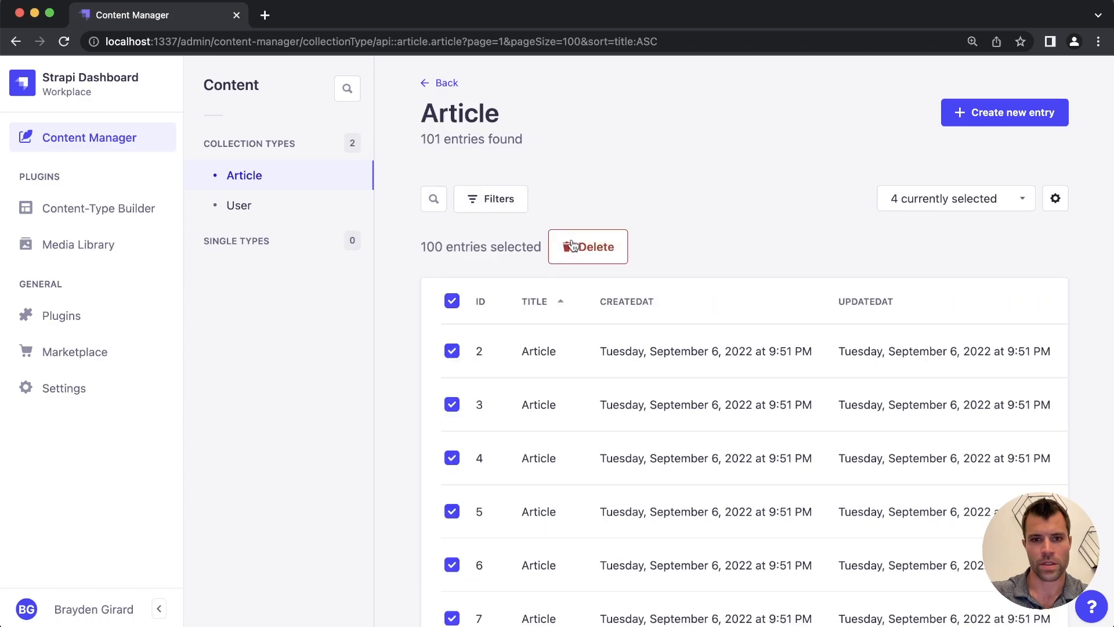
Bulk-delete the 100 selected placeholder articles
left_click(587, 246)
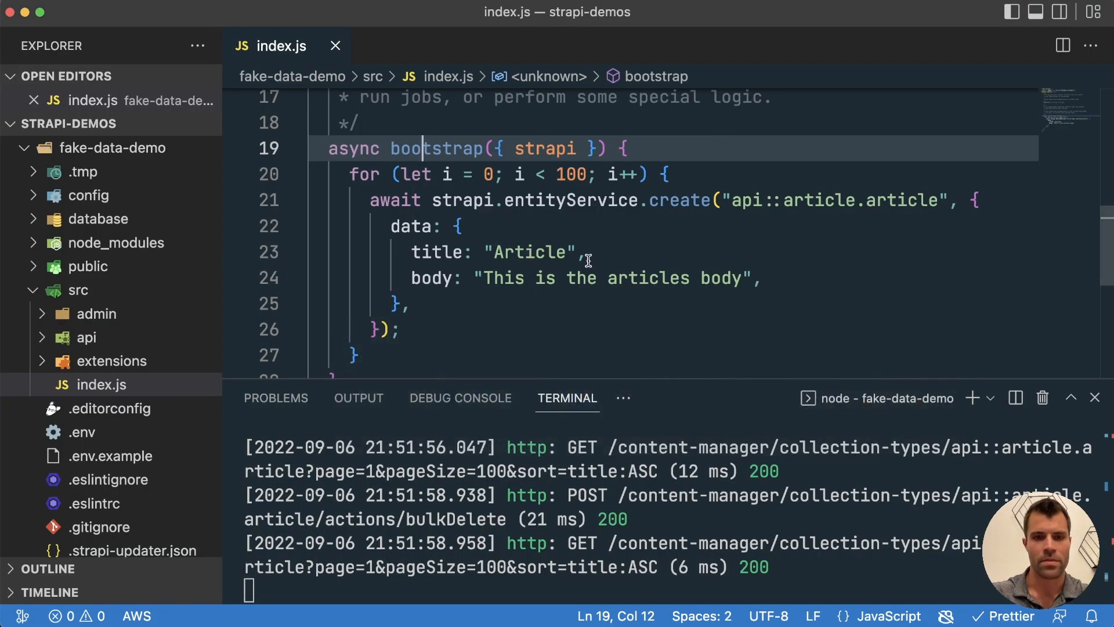
Build the title from faker.word.adjective() + ' ' + faker.word.noun()
double_click(529, 251)
type("faker.word.adjective(")
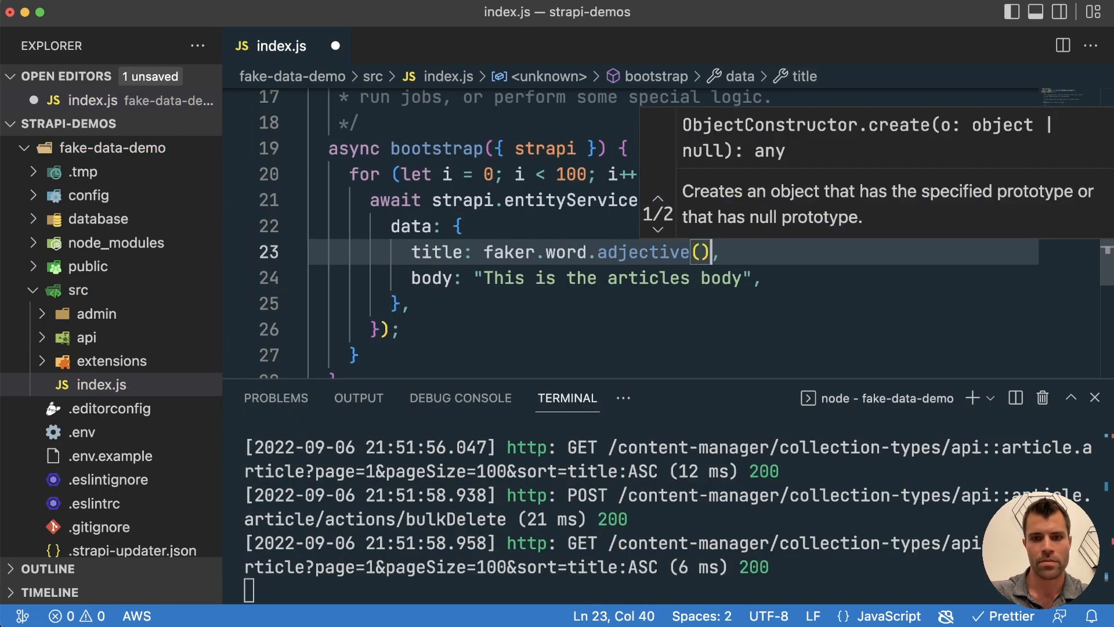
type("+")
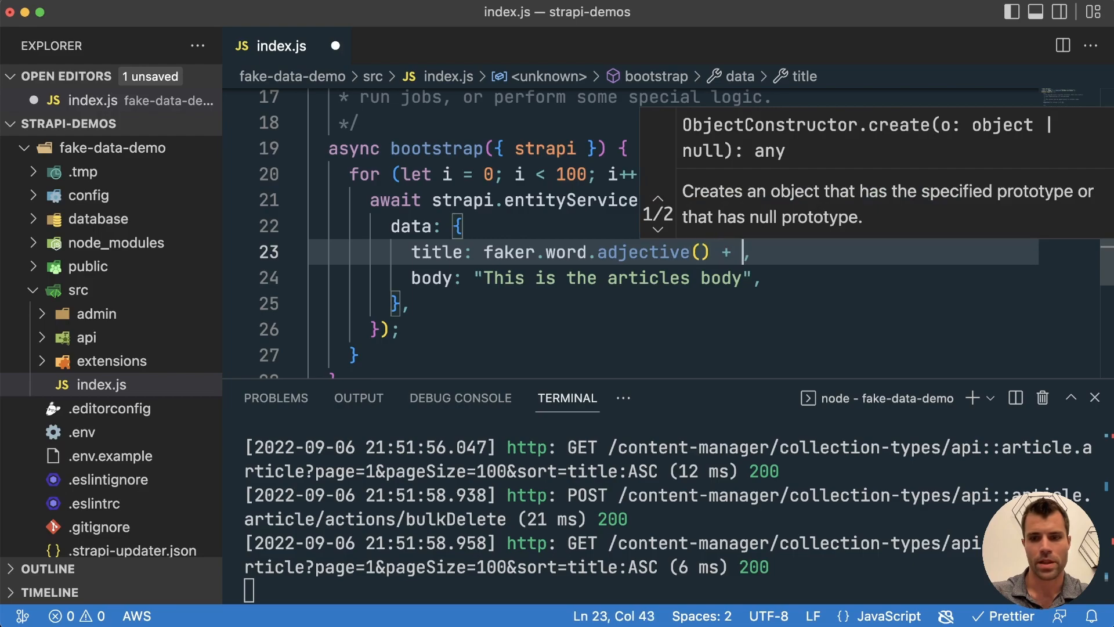
type("' ' + faker.word.noun(")
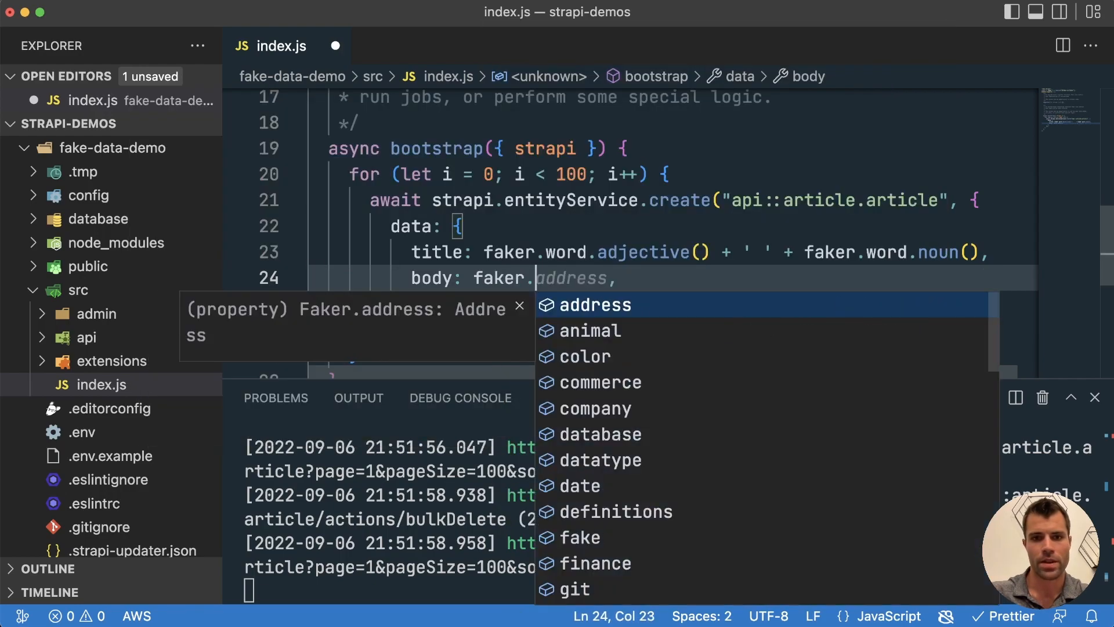
Set the body to faker.lorem.paragraph(), save the file and switch to the admin dashboard
type("para")
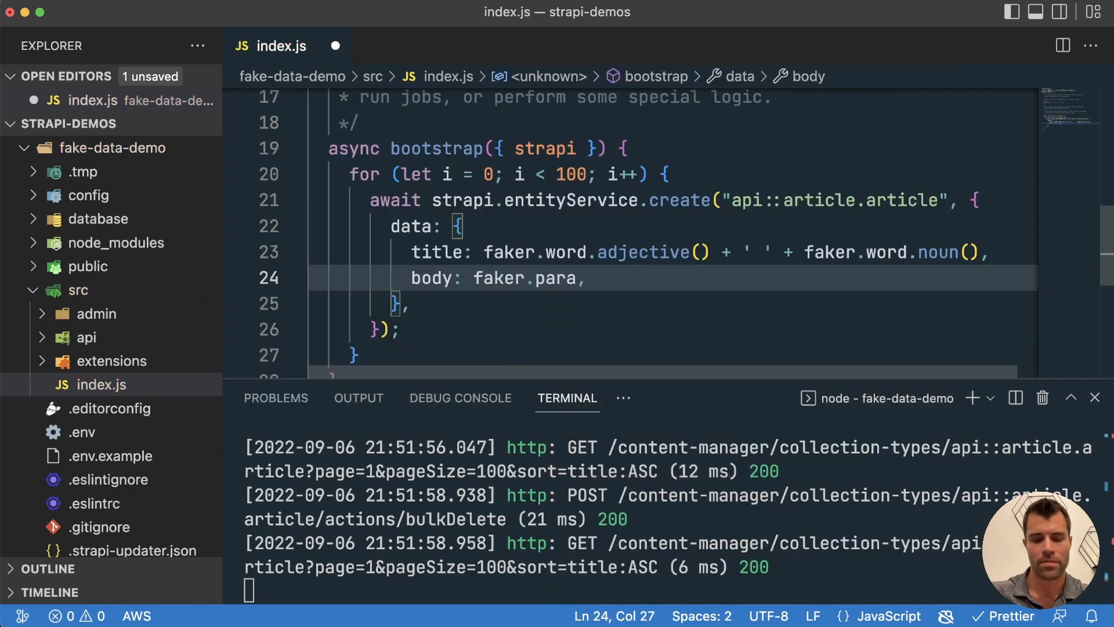
key("Backspace")
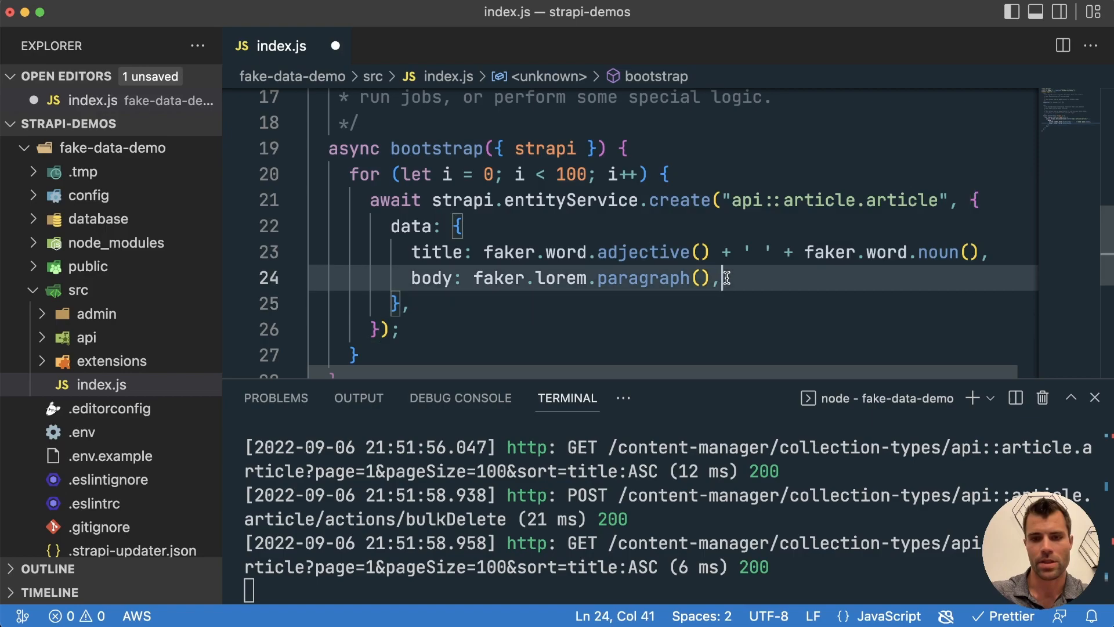
key("cmd+s")
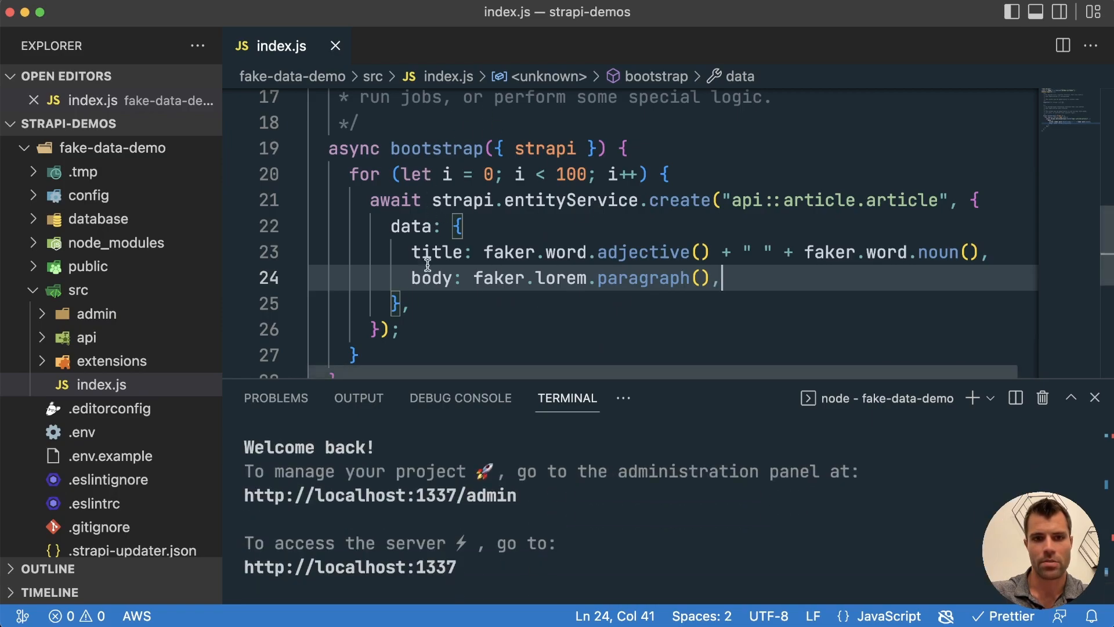
key("Cmd+Tab")
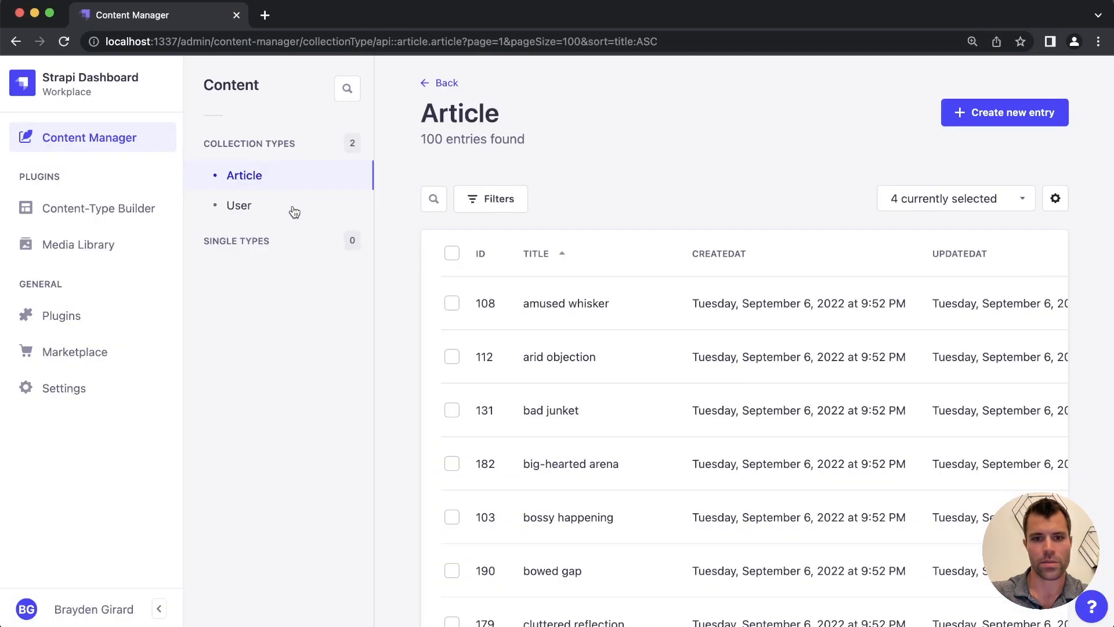
scroll("down", 3)
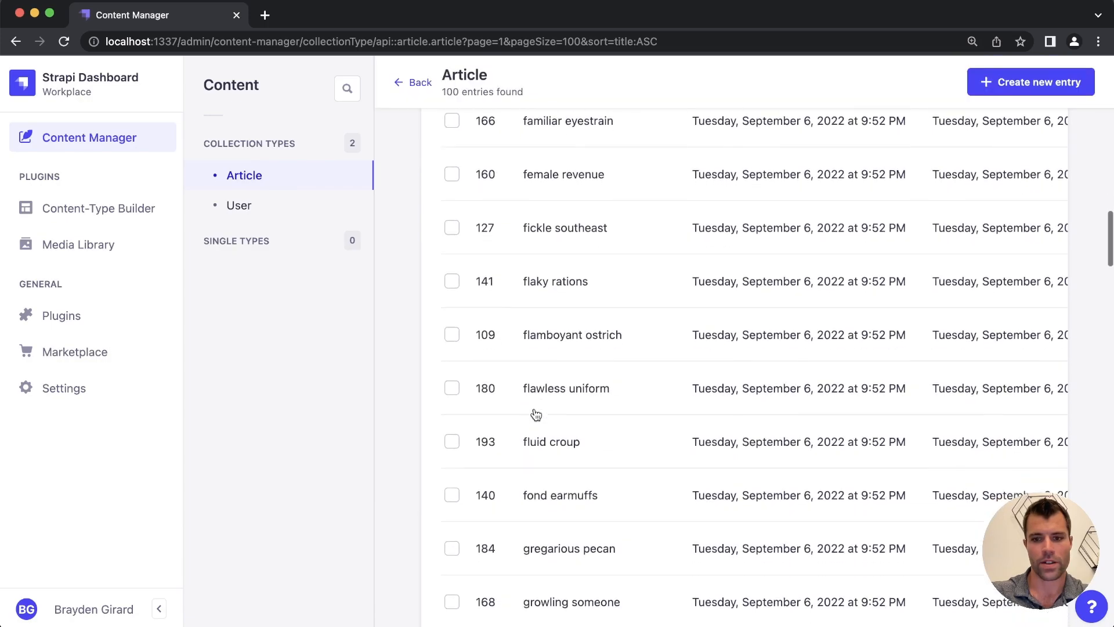
scroll("down", 3)
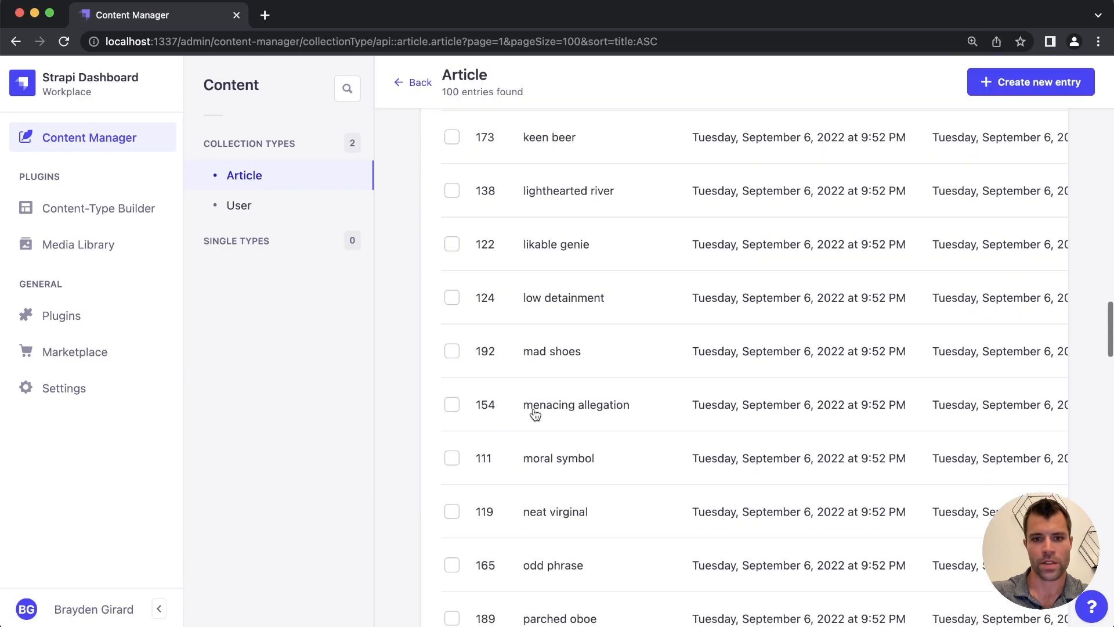
left_click(553, 351)
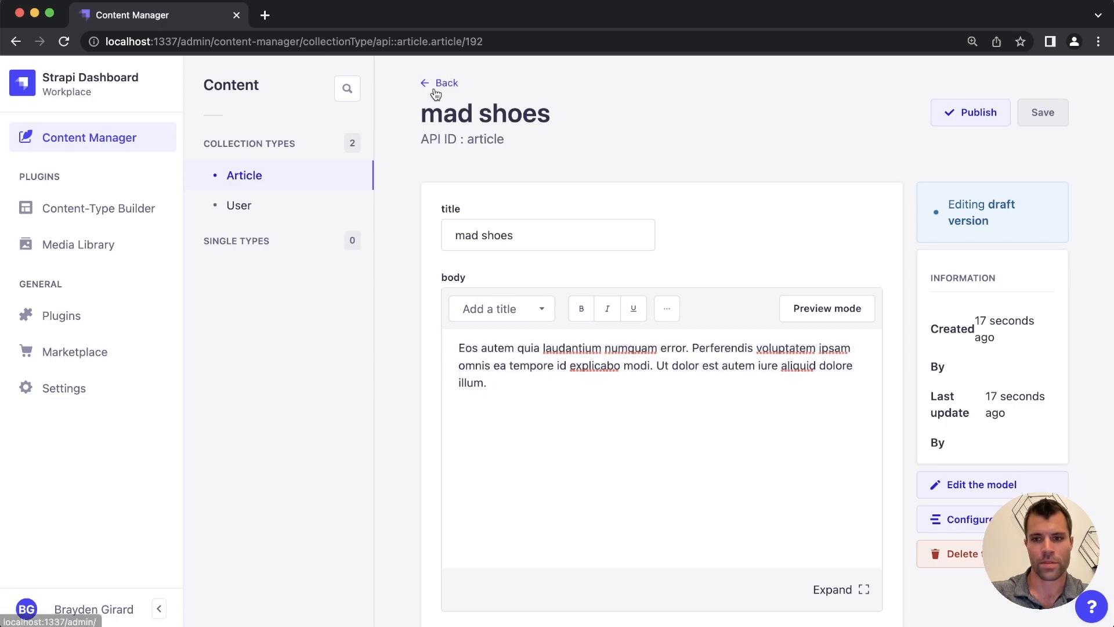
left_click(440, 82)
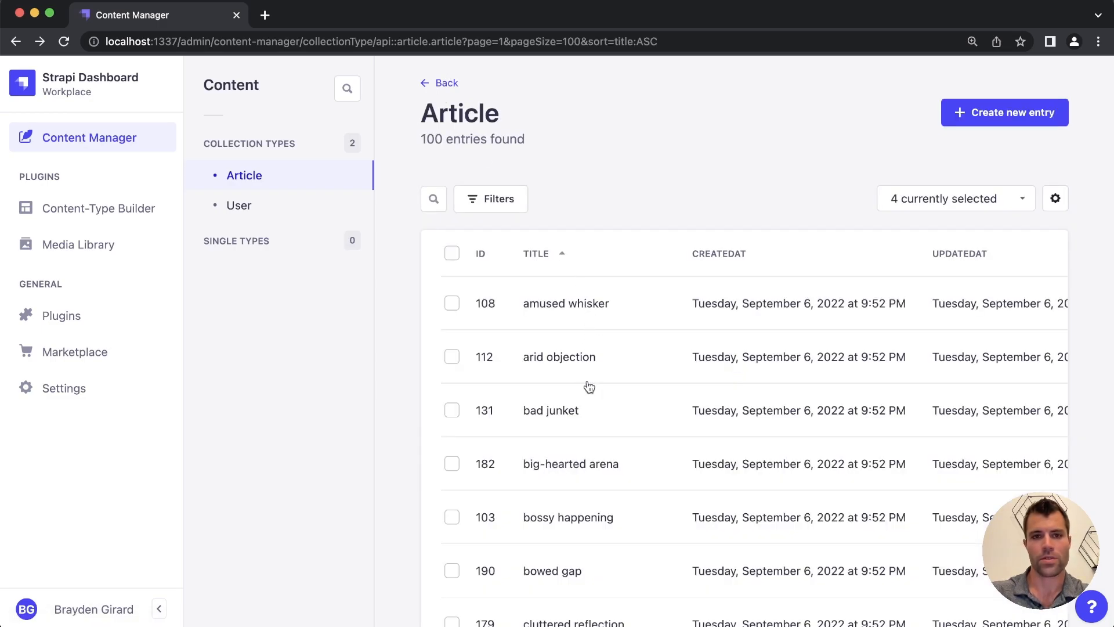
mouse_move(588, 350)
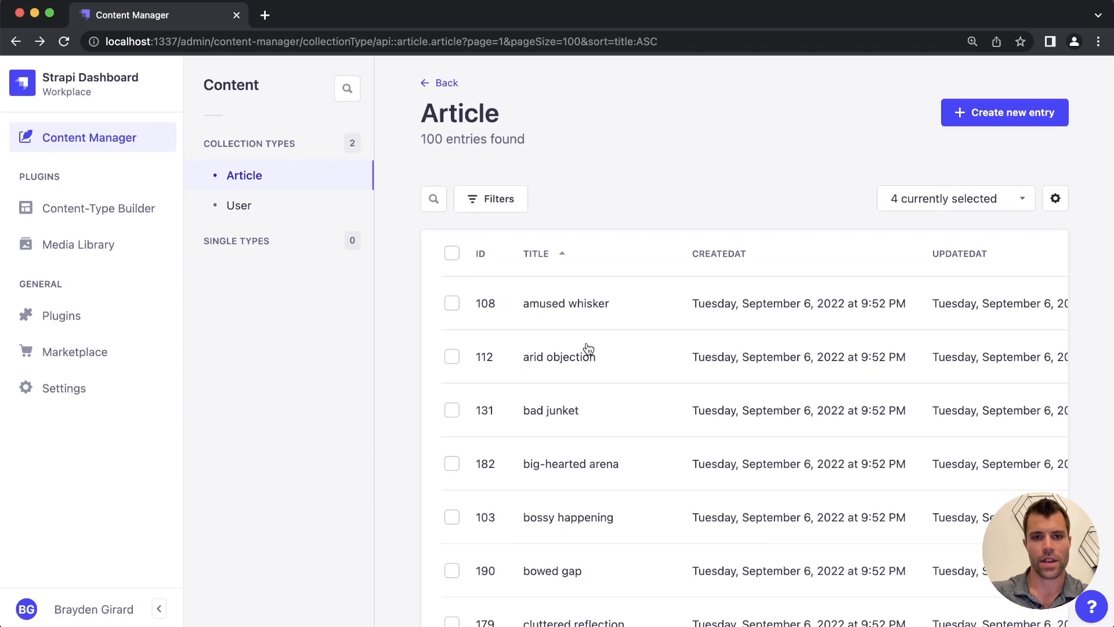